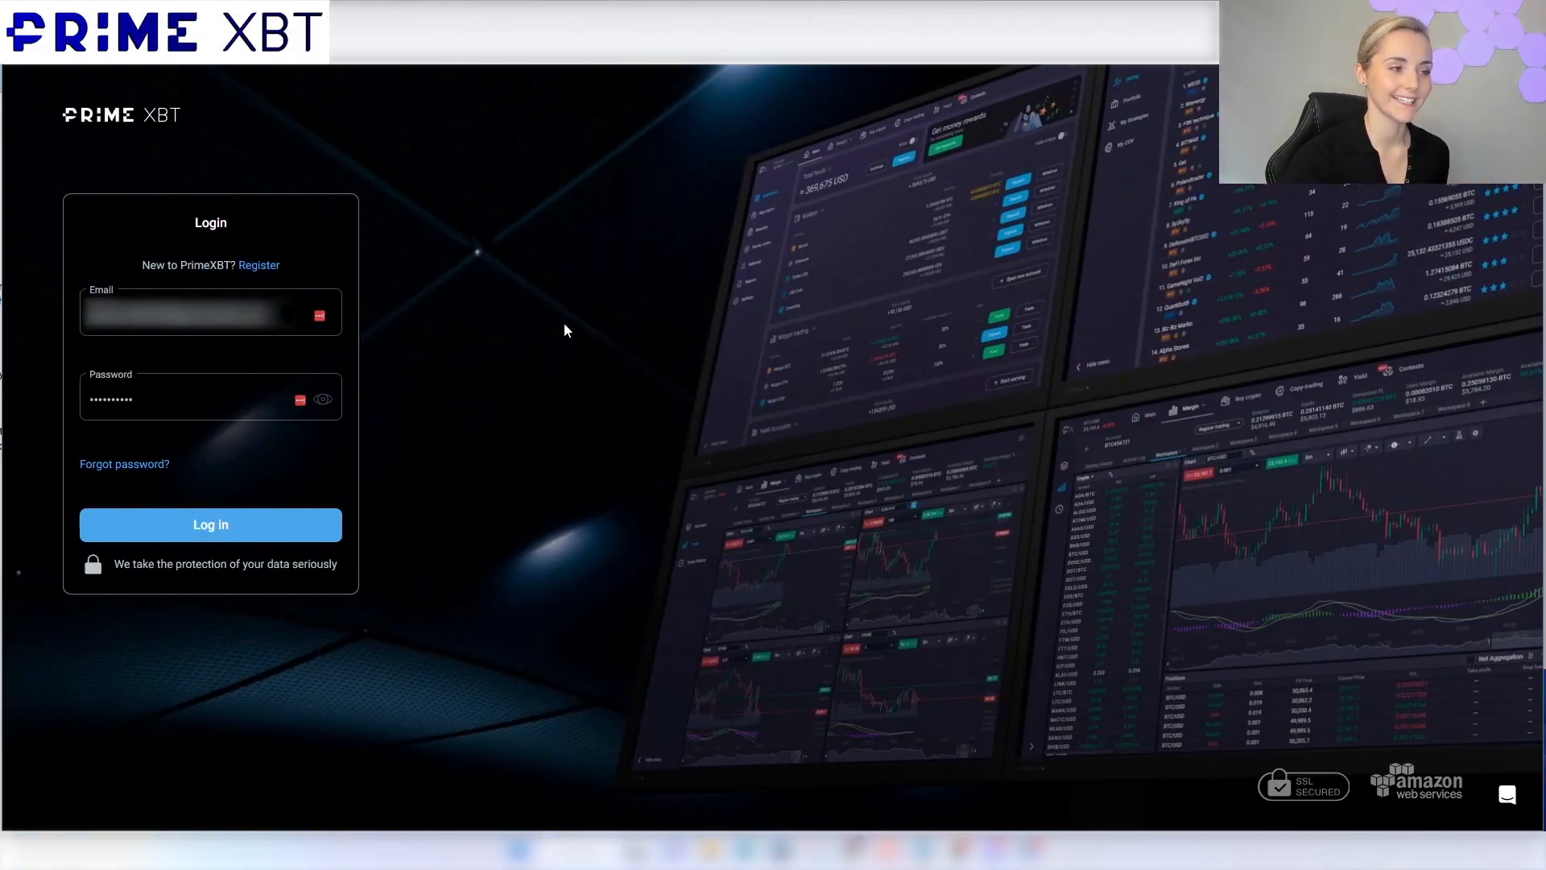
{"action": "mouse_move", "coordinate": [588, 359]}
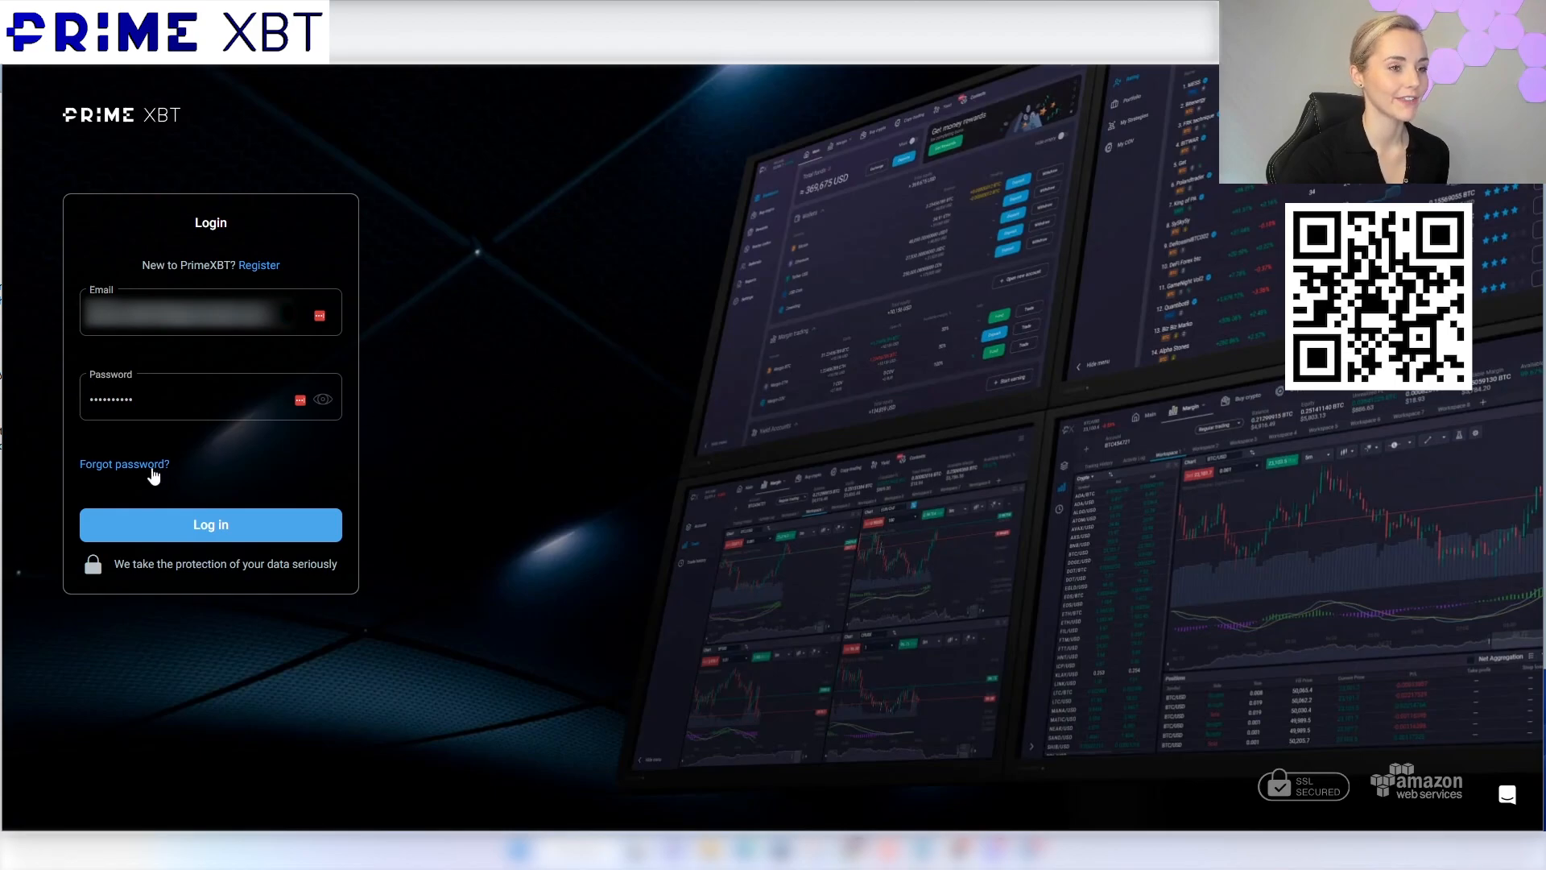
- Sign in to the PrimeXBT account with the pre-filled email and password
{"action": "left_click", "coordinate": [210, 523]}
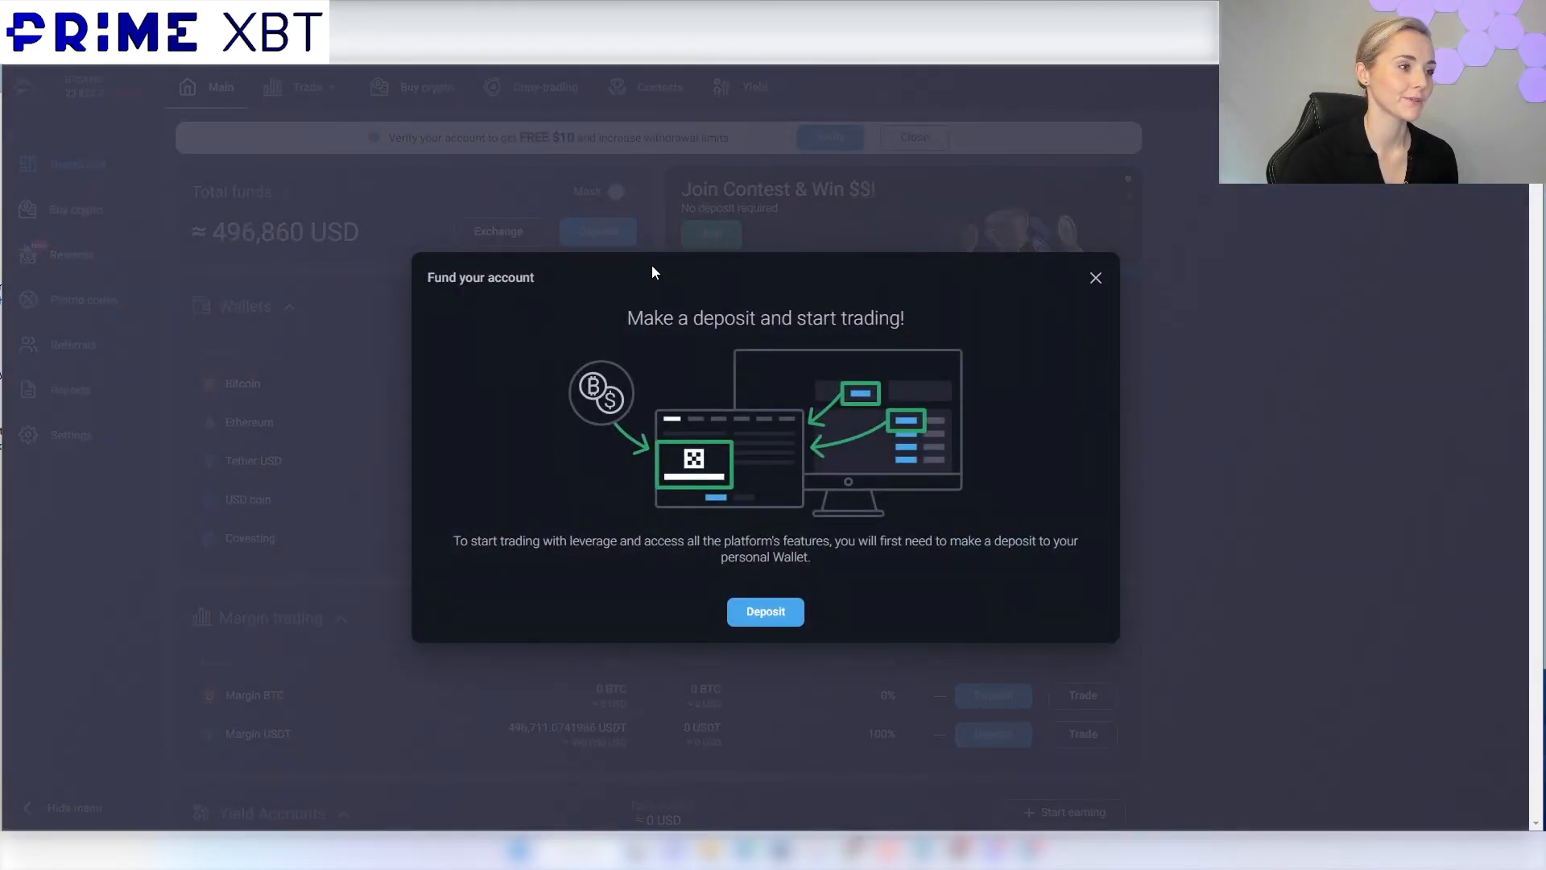
{"action": "mouse_move", "coordinate": [641, 219]}
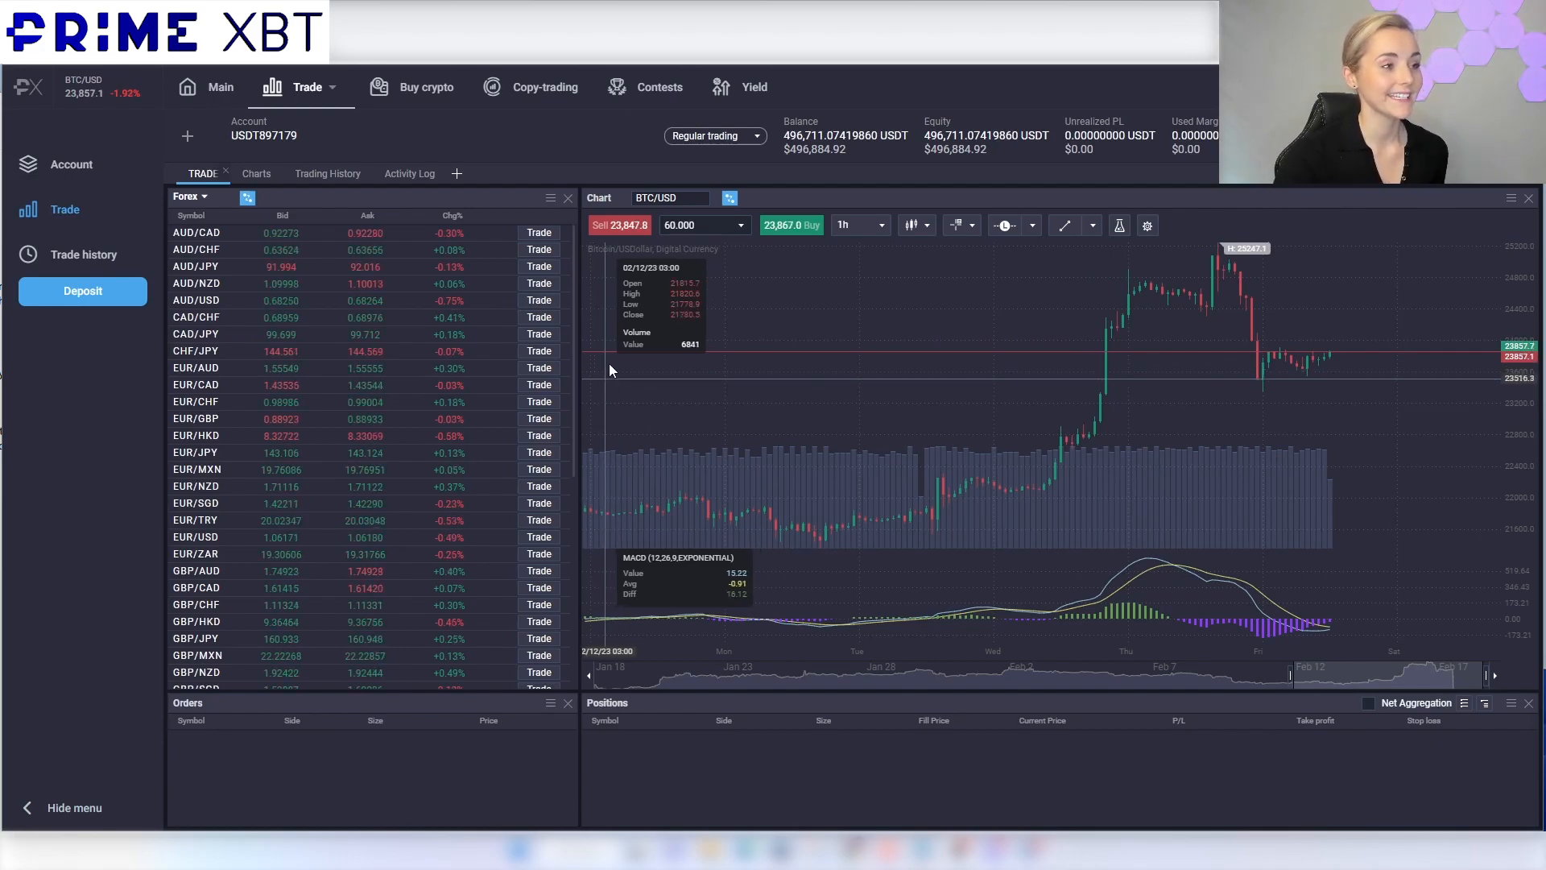
- Set up a BTC/USD Market buy order with amount 50 and stop loss/take profit left off
{"action": "left_click", "coordinate": [791, 225]}
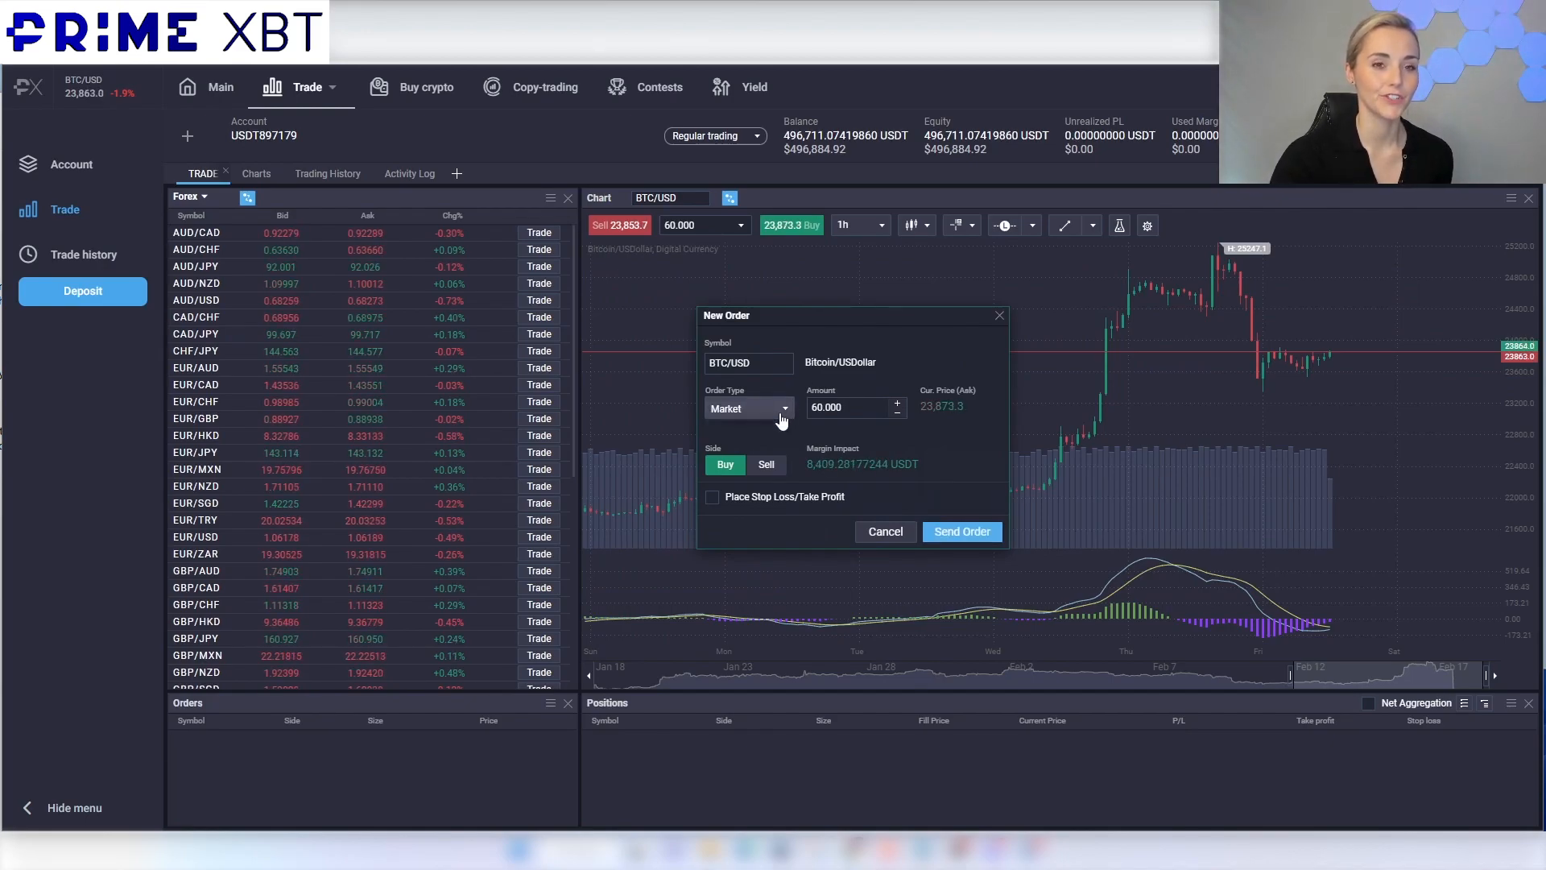
{"action": "left_click", "coordinate": [747, 408]}
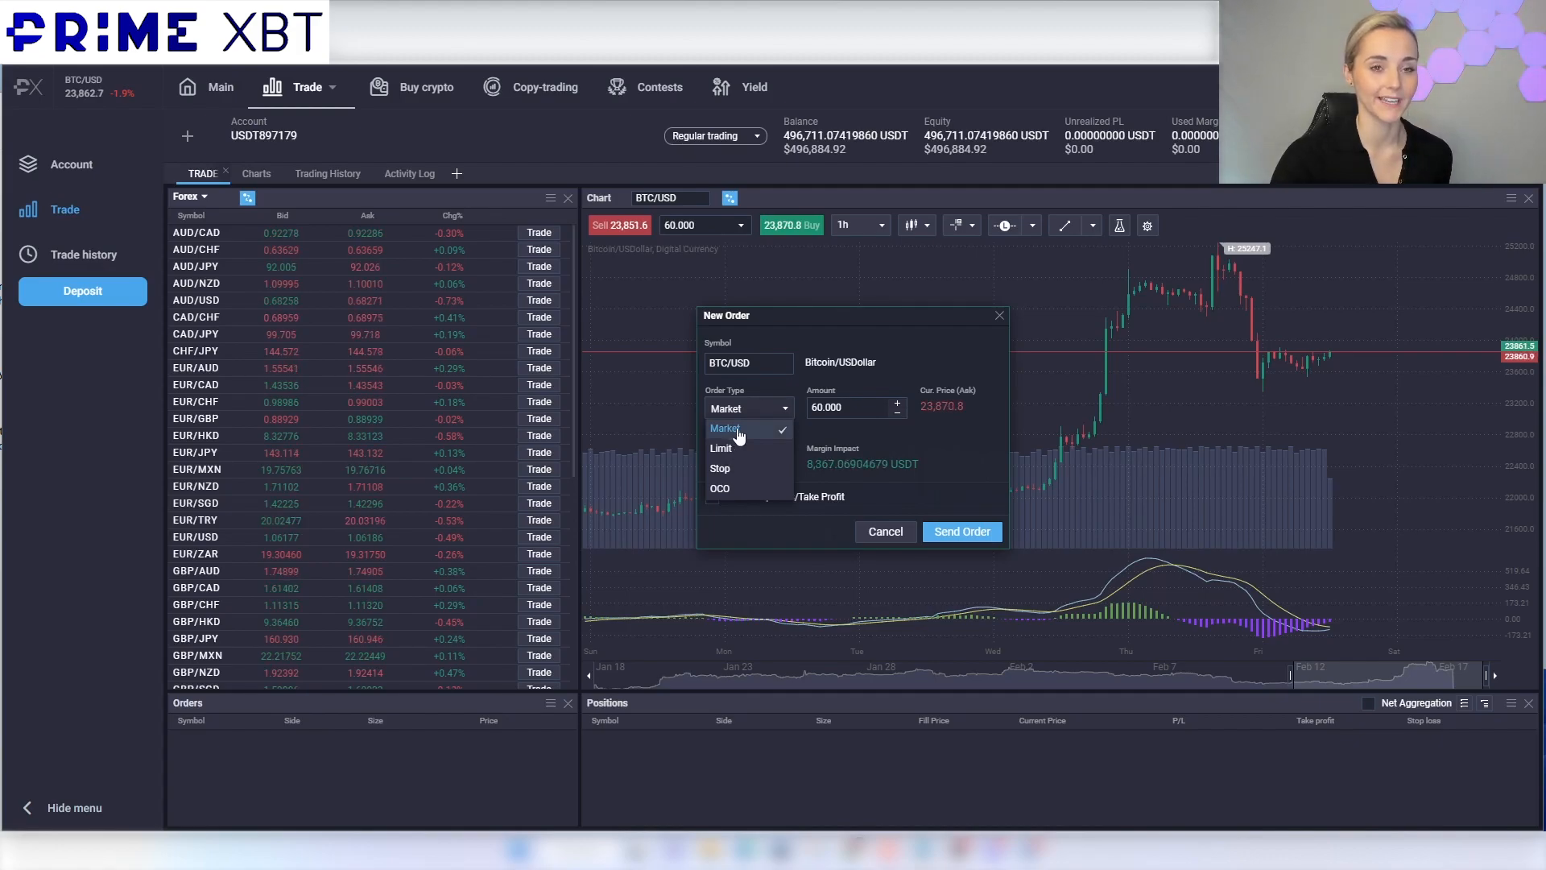
{"action": "mouse_move", "coordinate": [725, 469]}
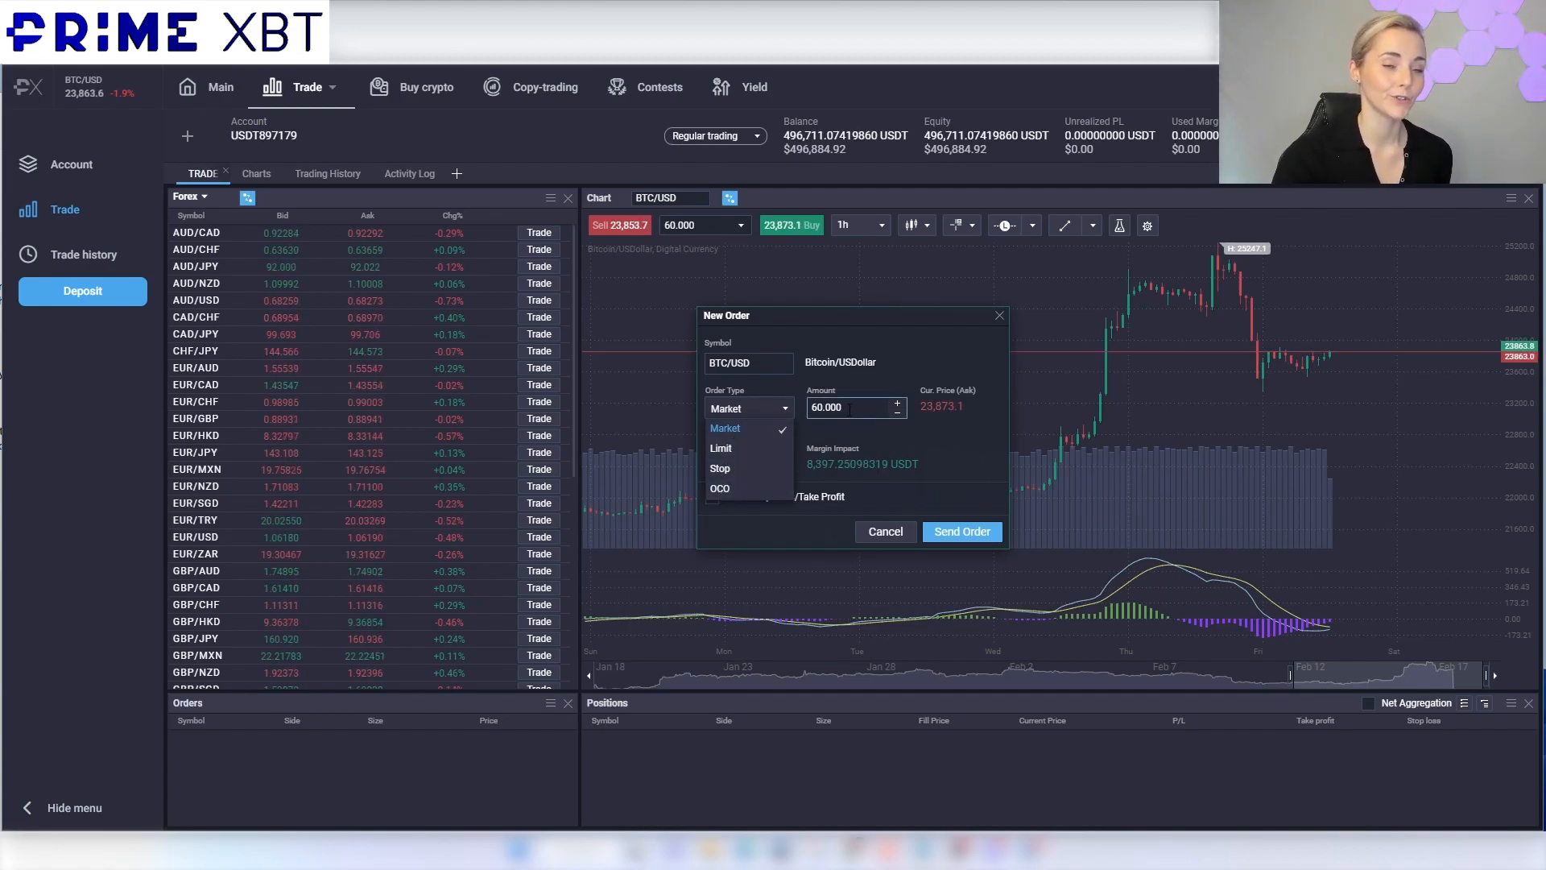
{"action": "left_click", "coordinate": [725, 427]}
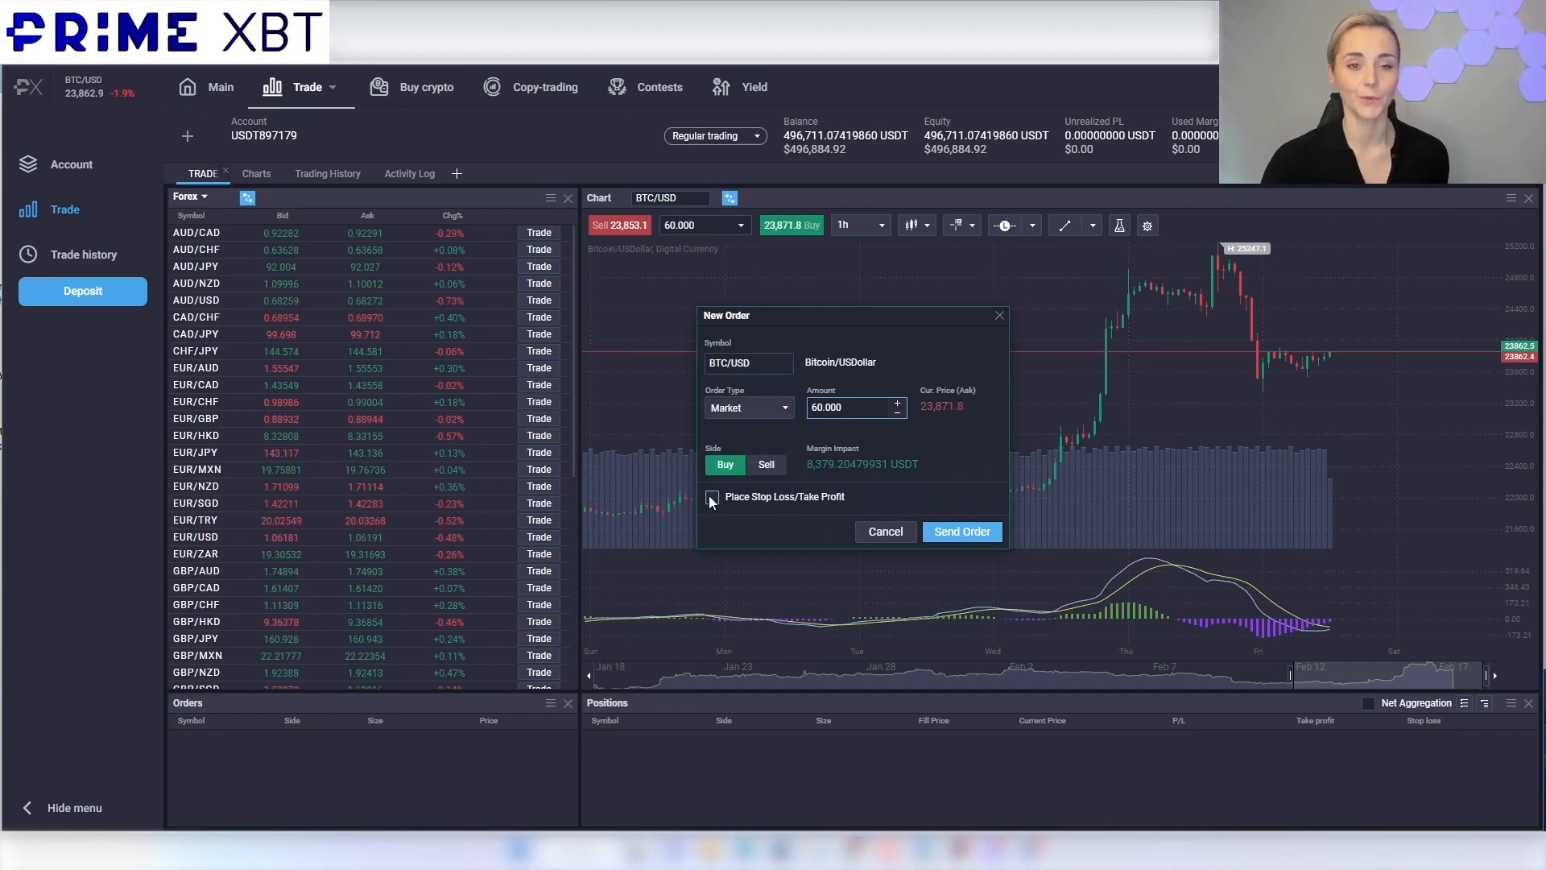
{"action": "left_click", "coordinate": [693, 496]}
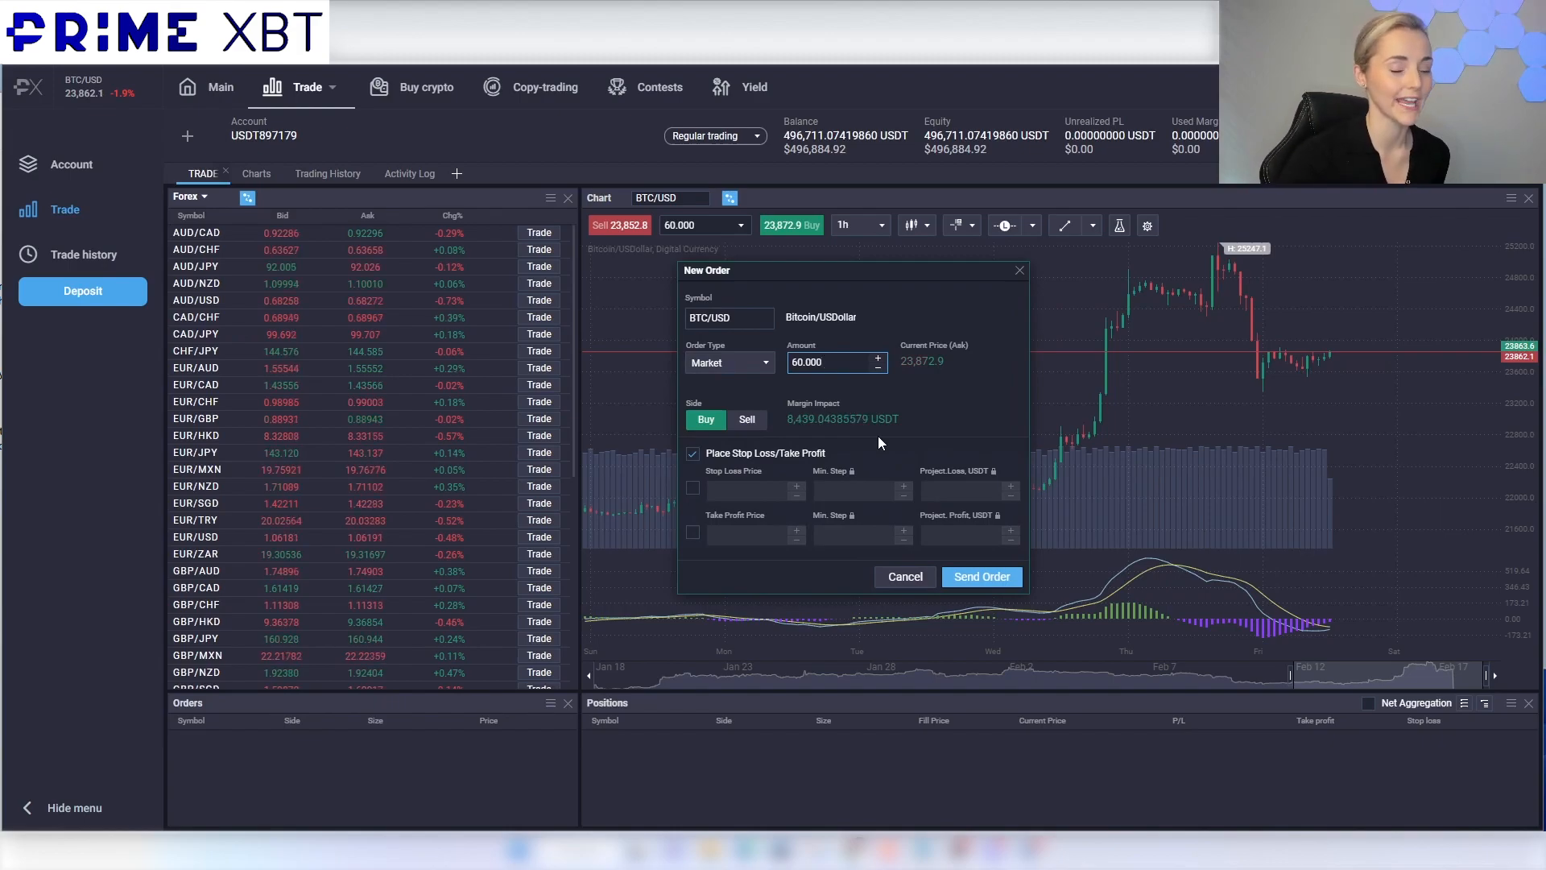
{"action": "left_click", "coordinate": [693, 453]}
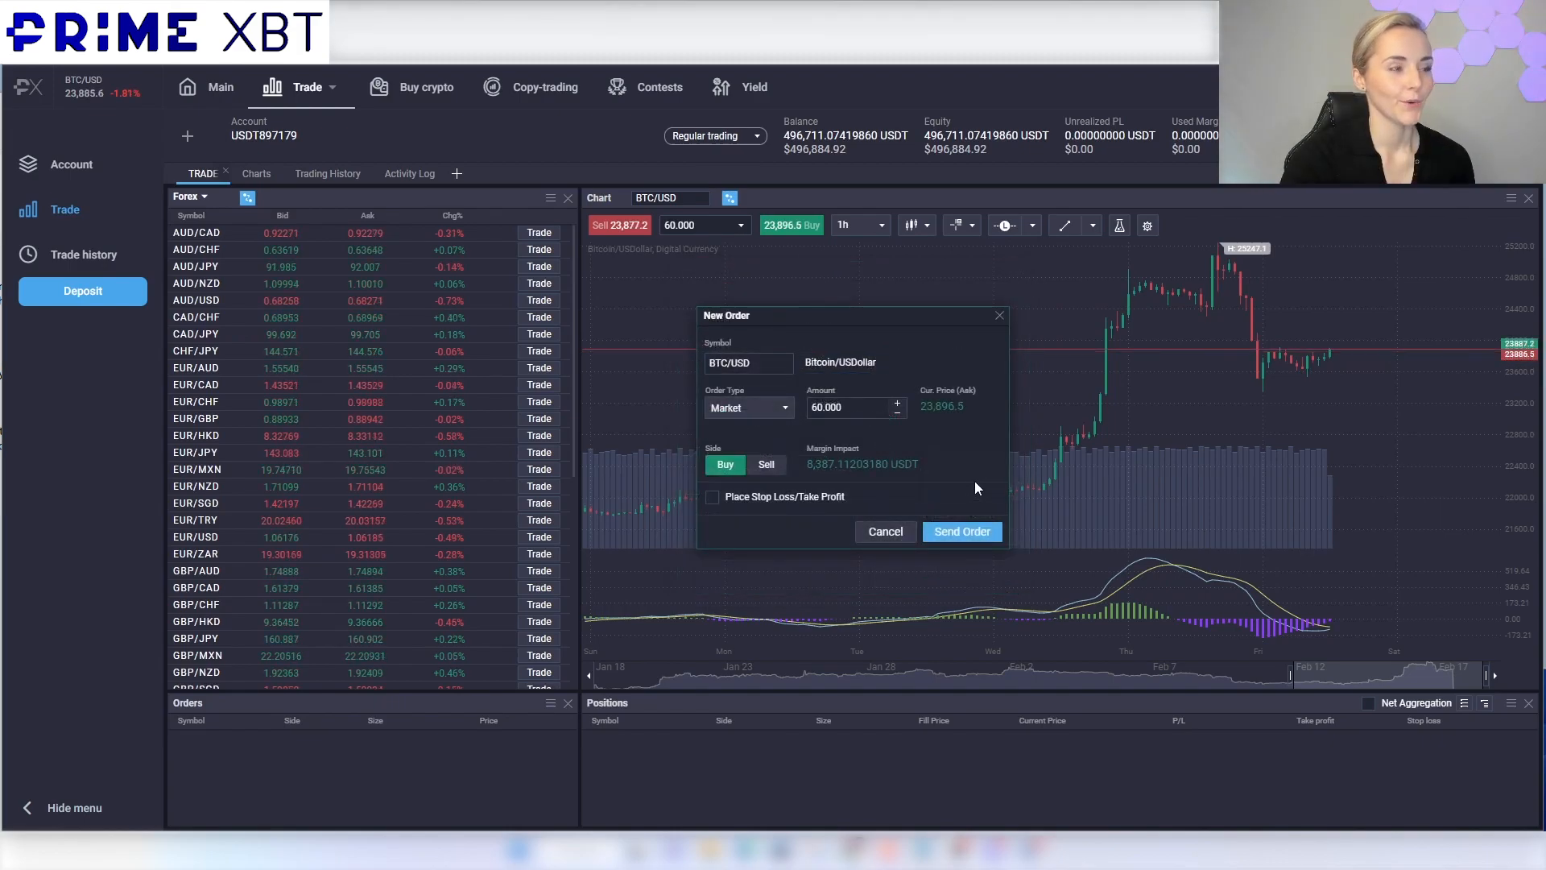
{"action": "left_click", "coordinate": [849, 408]}
{"action": "type", "text": "50.000"}
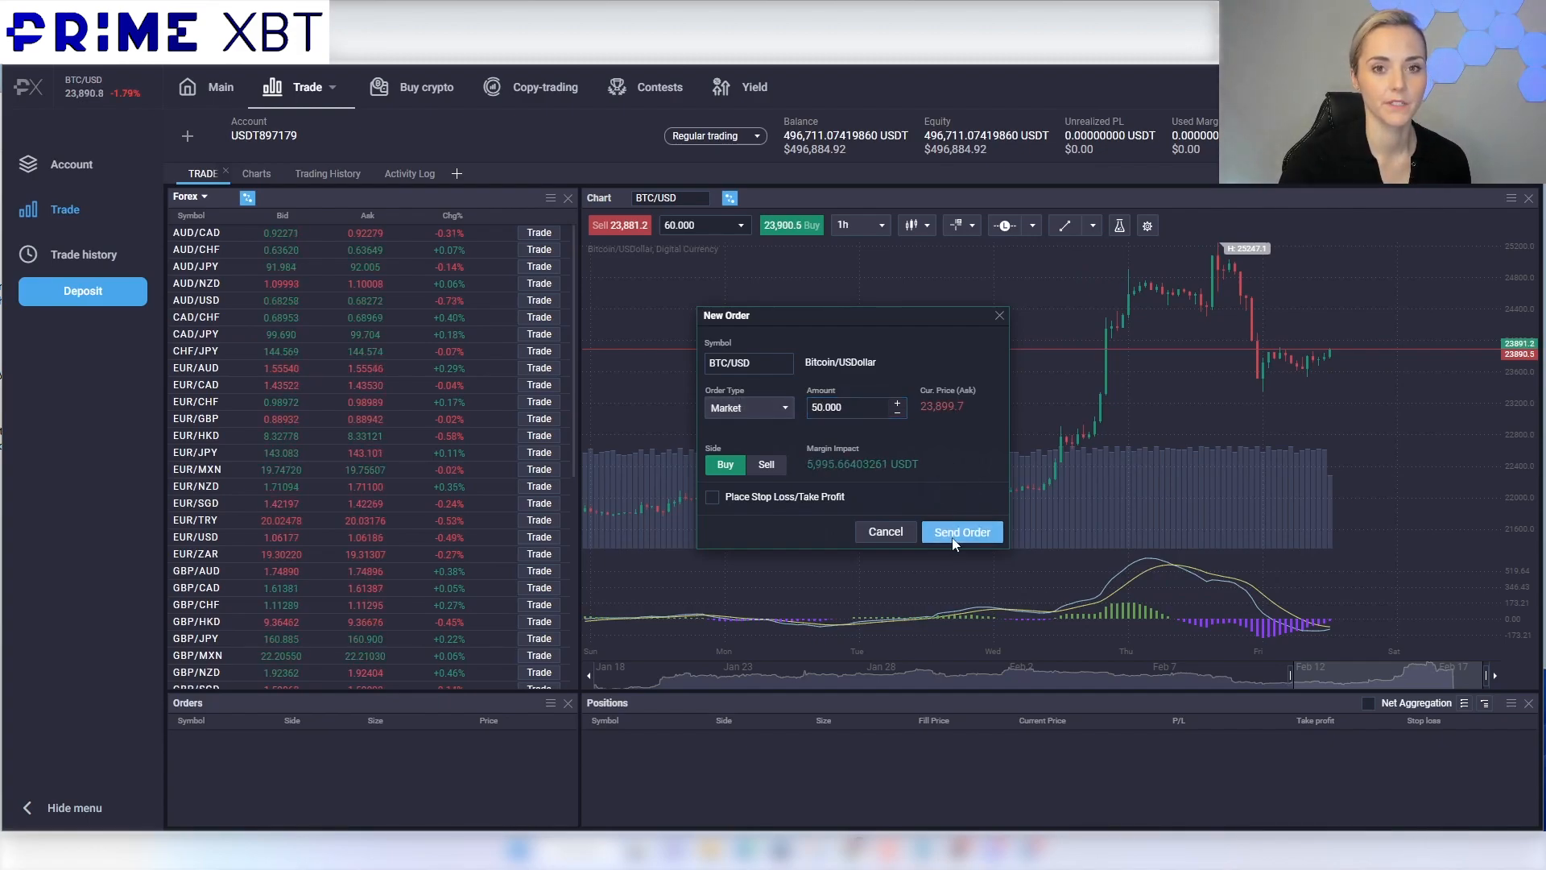
- Send the BTC/USD market buy, opening a 50 position bought at 23,900.4
{"action": "left_click", "coordinate": [962, 532]}
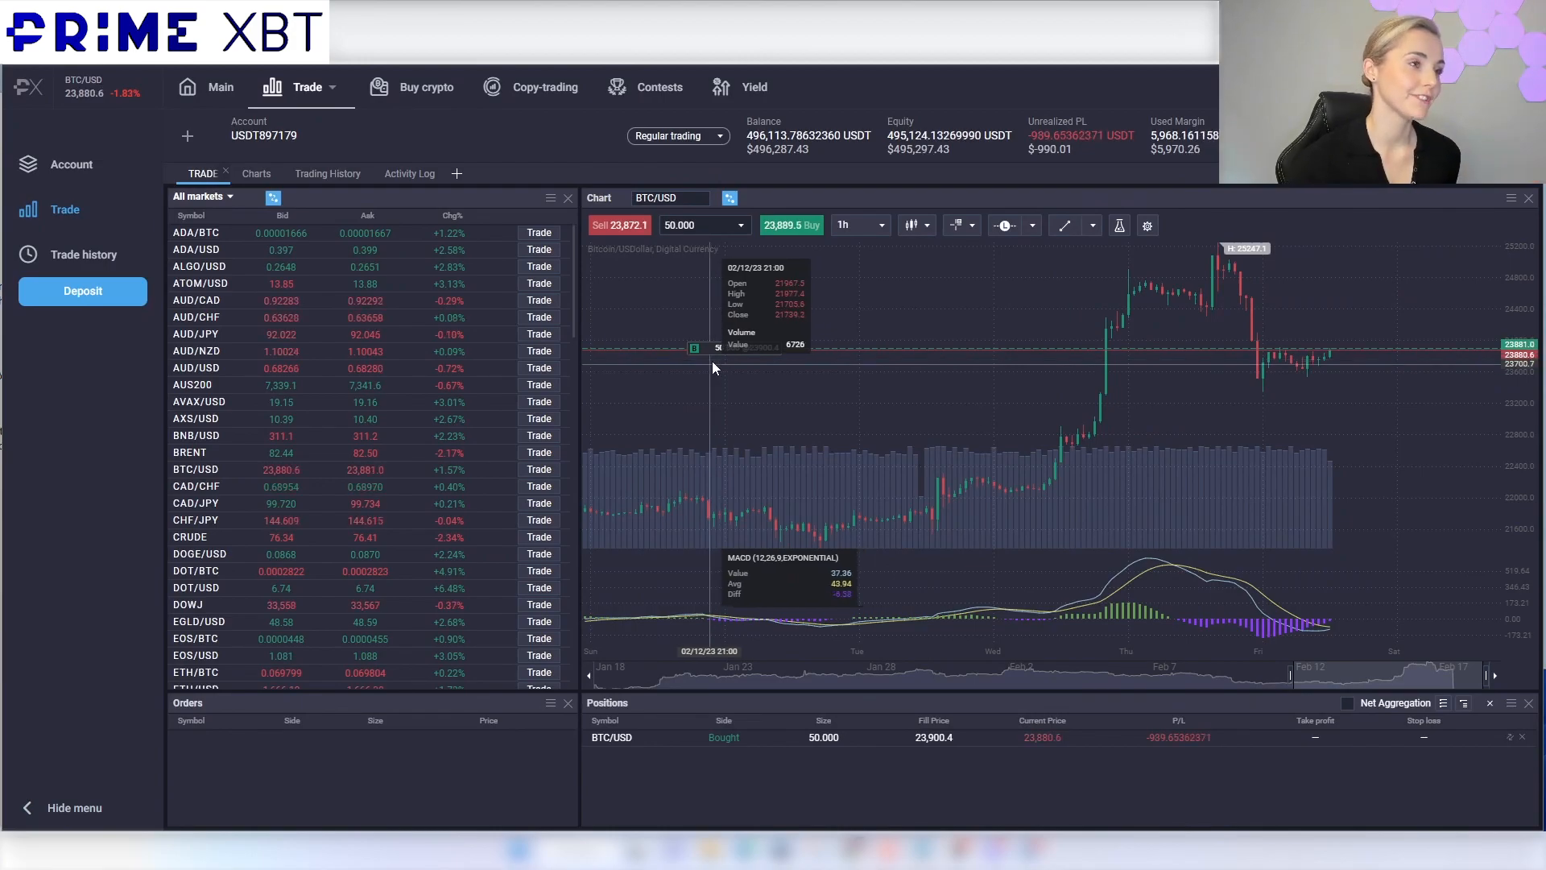
{"action": "left_click", "coordinate": [205, 196]}
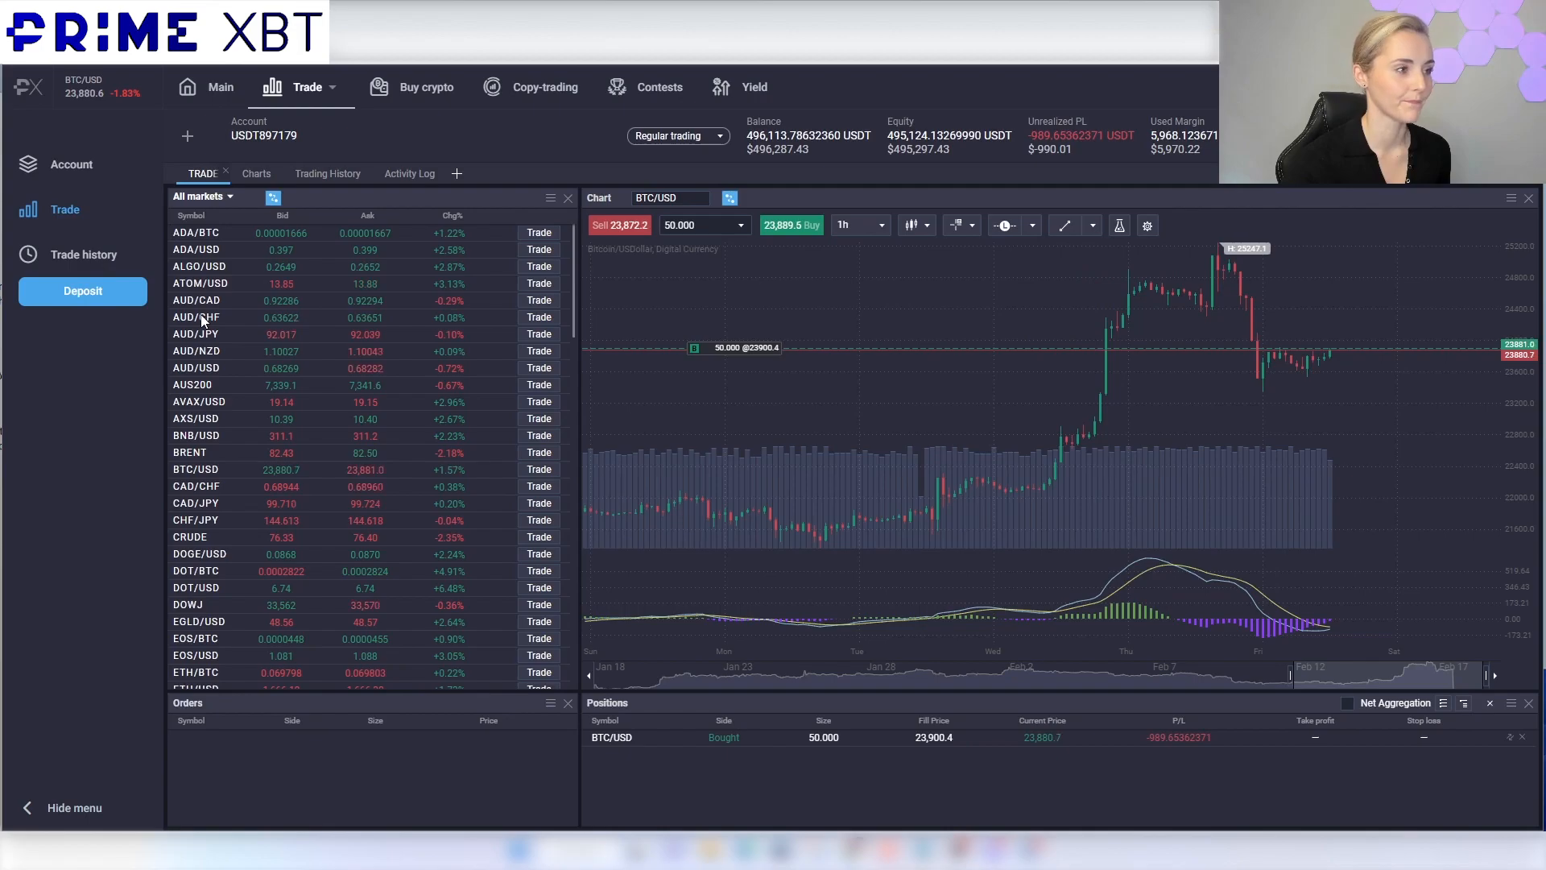
{"action": "mouse_move", "coordinate": [1002, 335]}
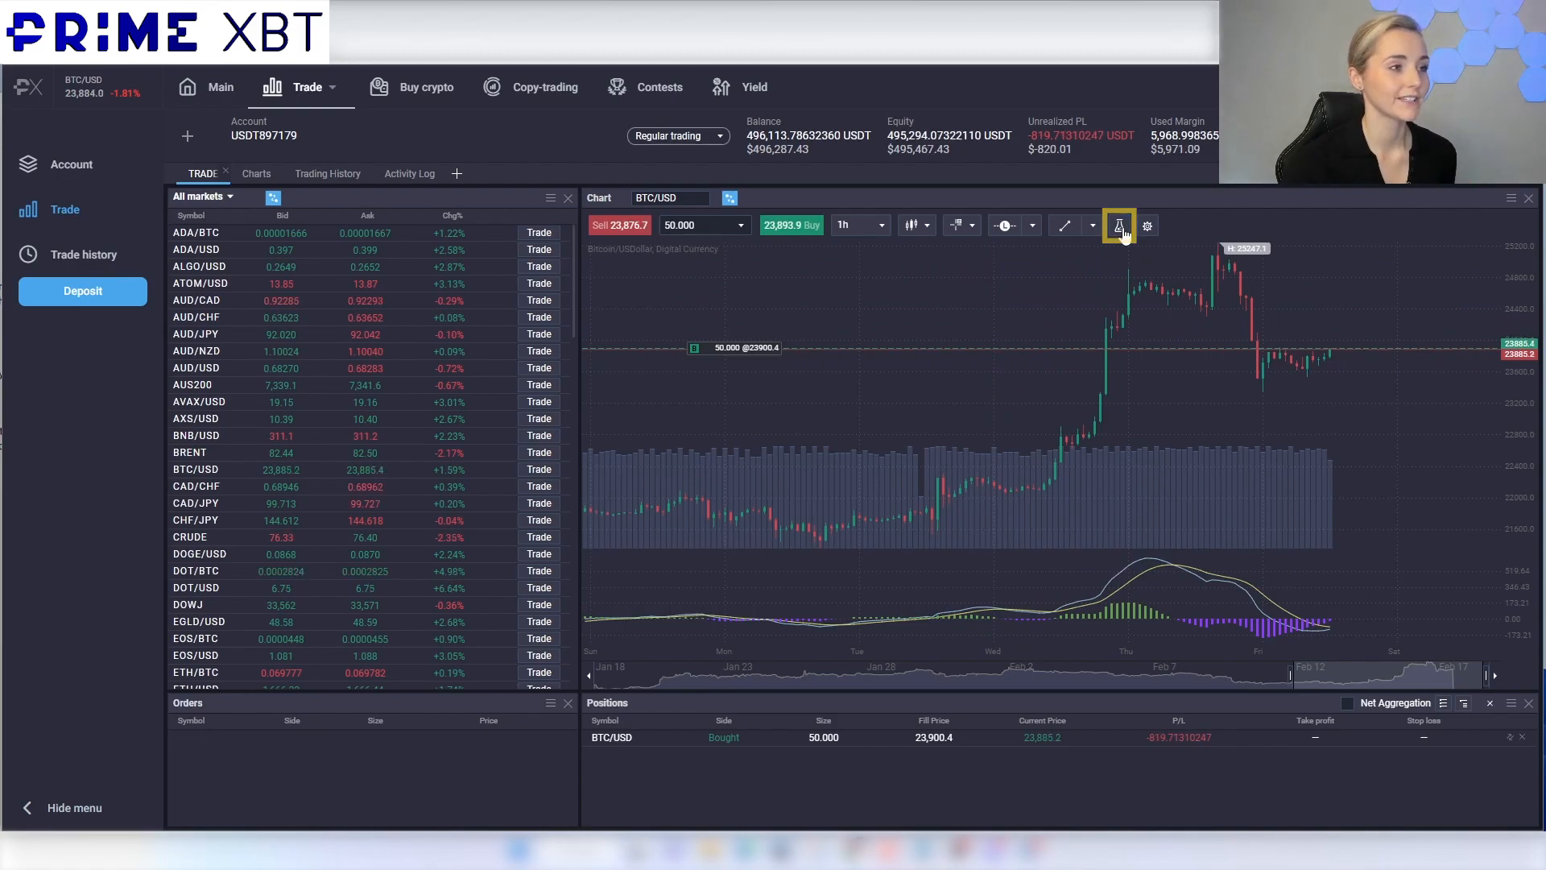
{"action": "left_click", "coordinate": [1120, 225]}
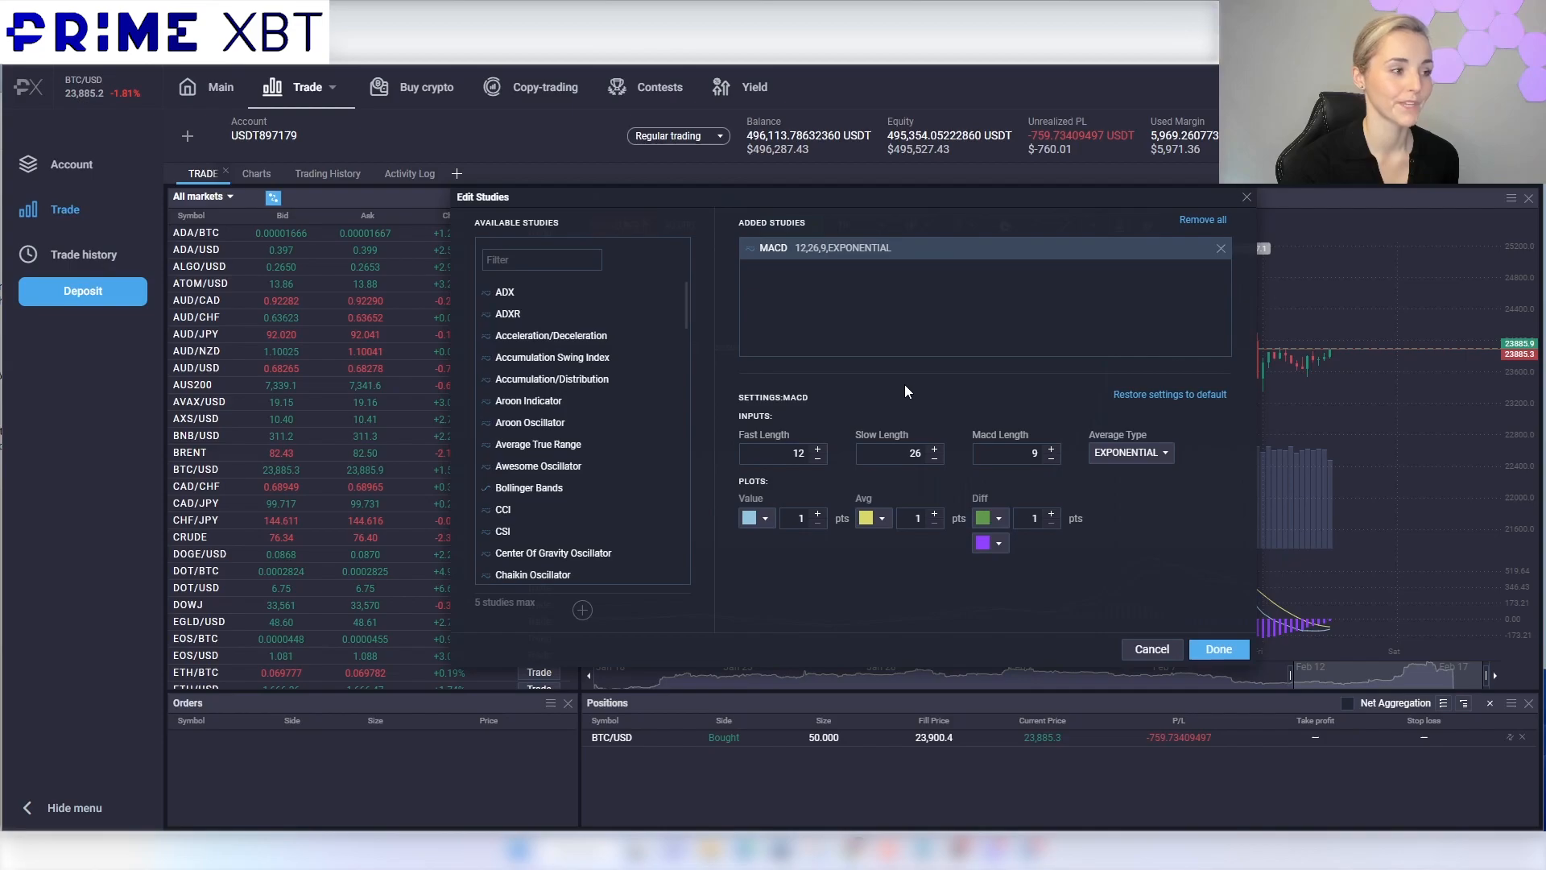
{"action": "left_click", "coordinate": [1217, 649]}
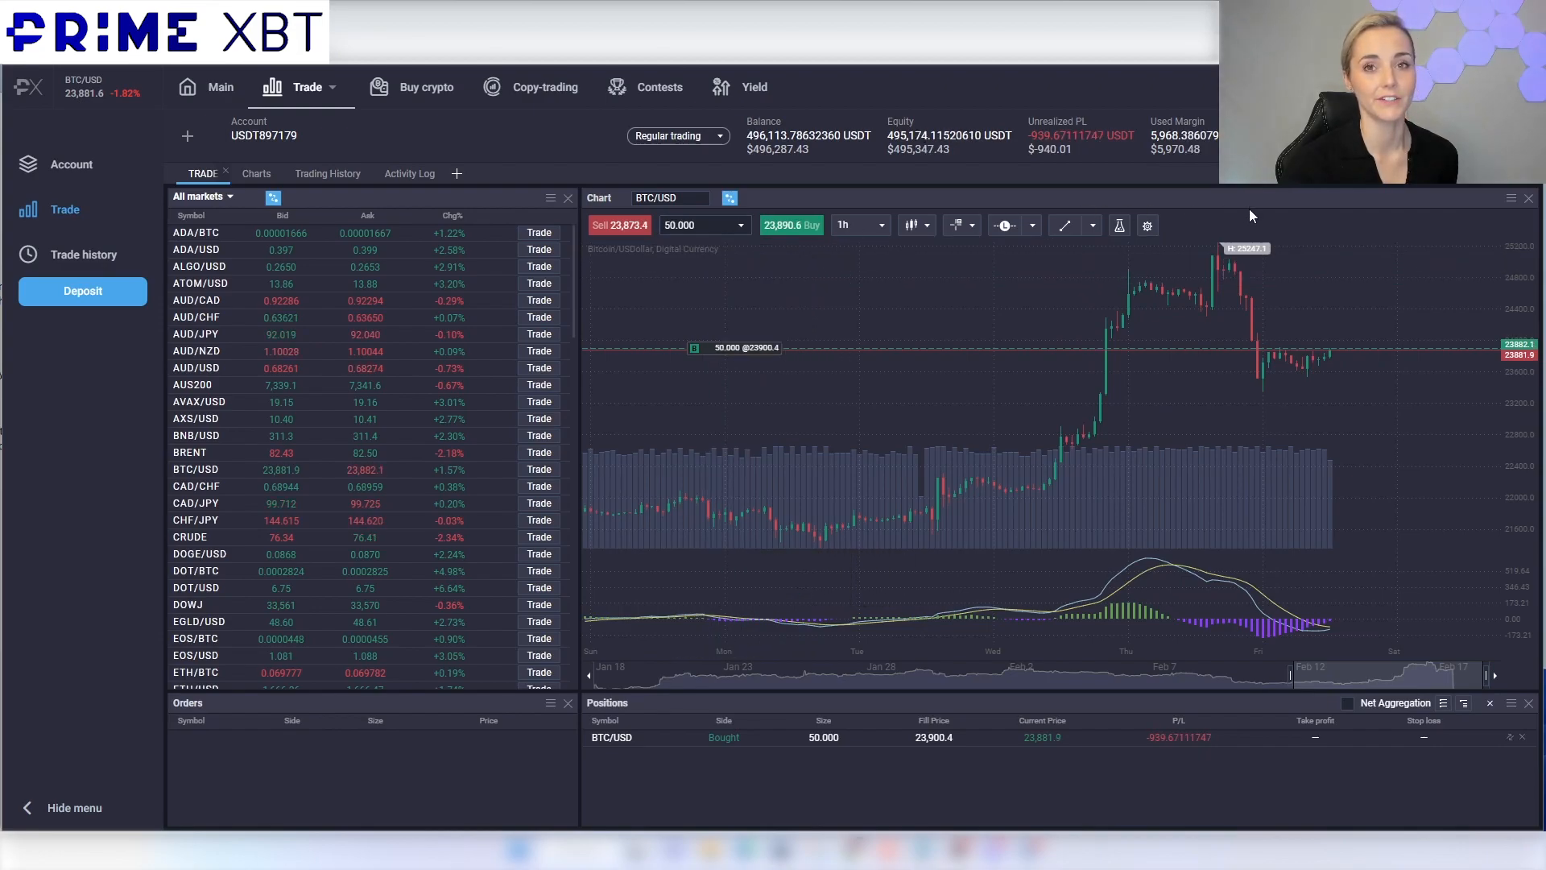
{"action": "mouse_move", "coordinate": [1004, 344]}
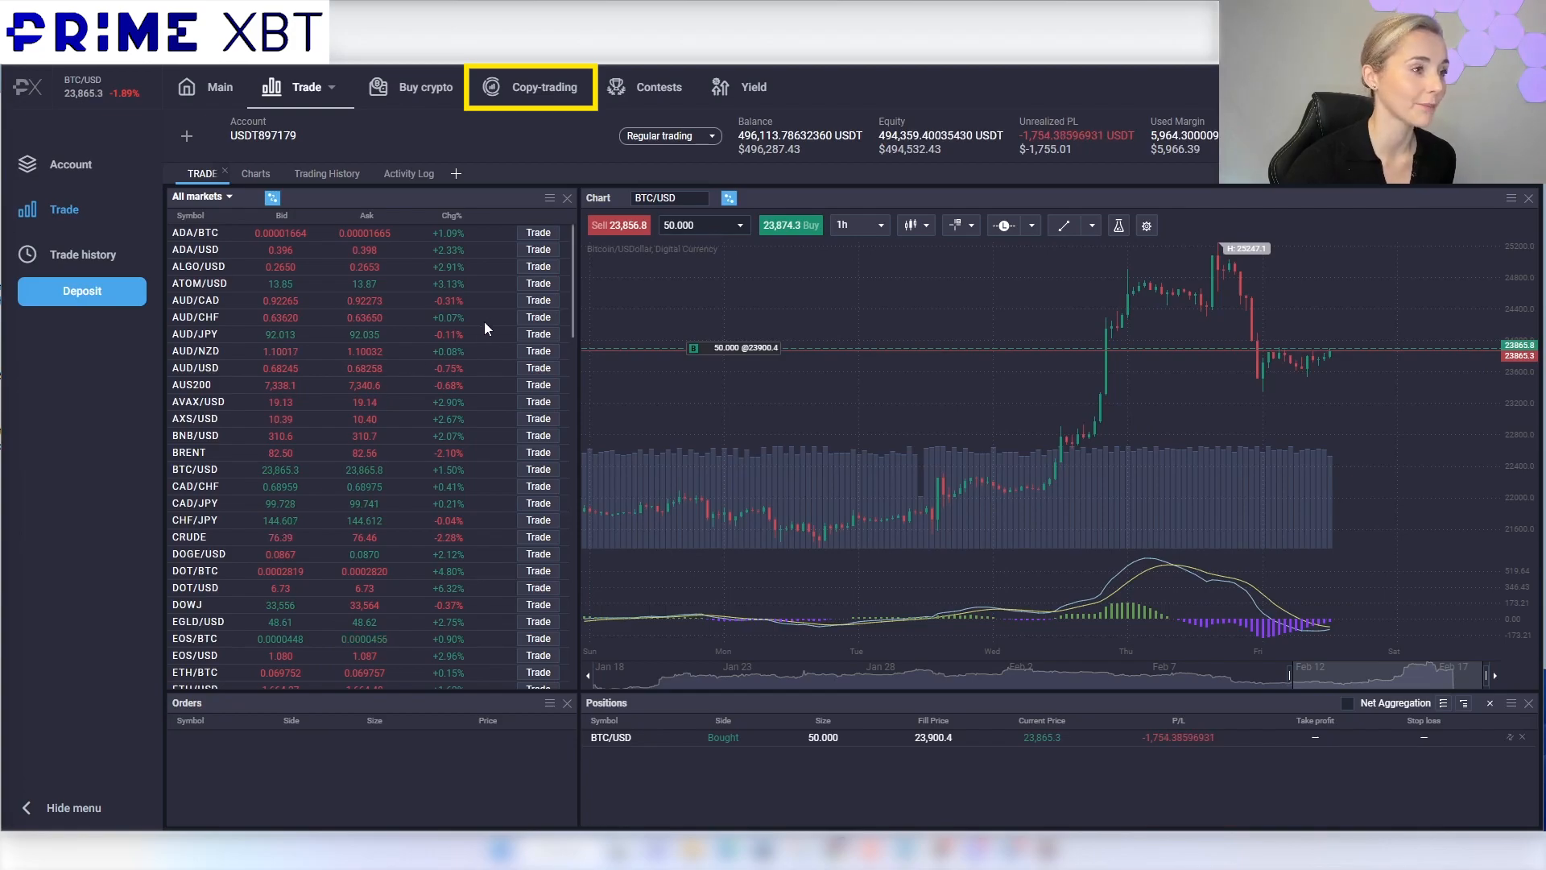
- Browse the copy-trading strategy rating, inspect the Bee Tea Sea strategy, then move on to Contests
{"action": "left_click", "coordinate": [531, 87]}
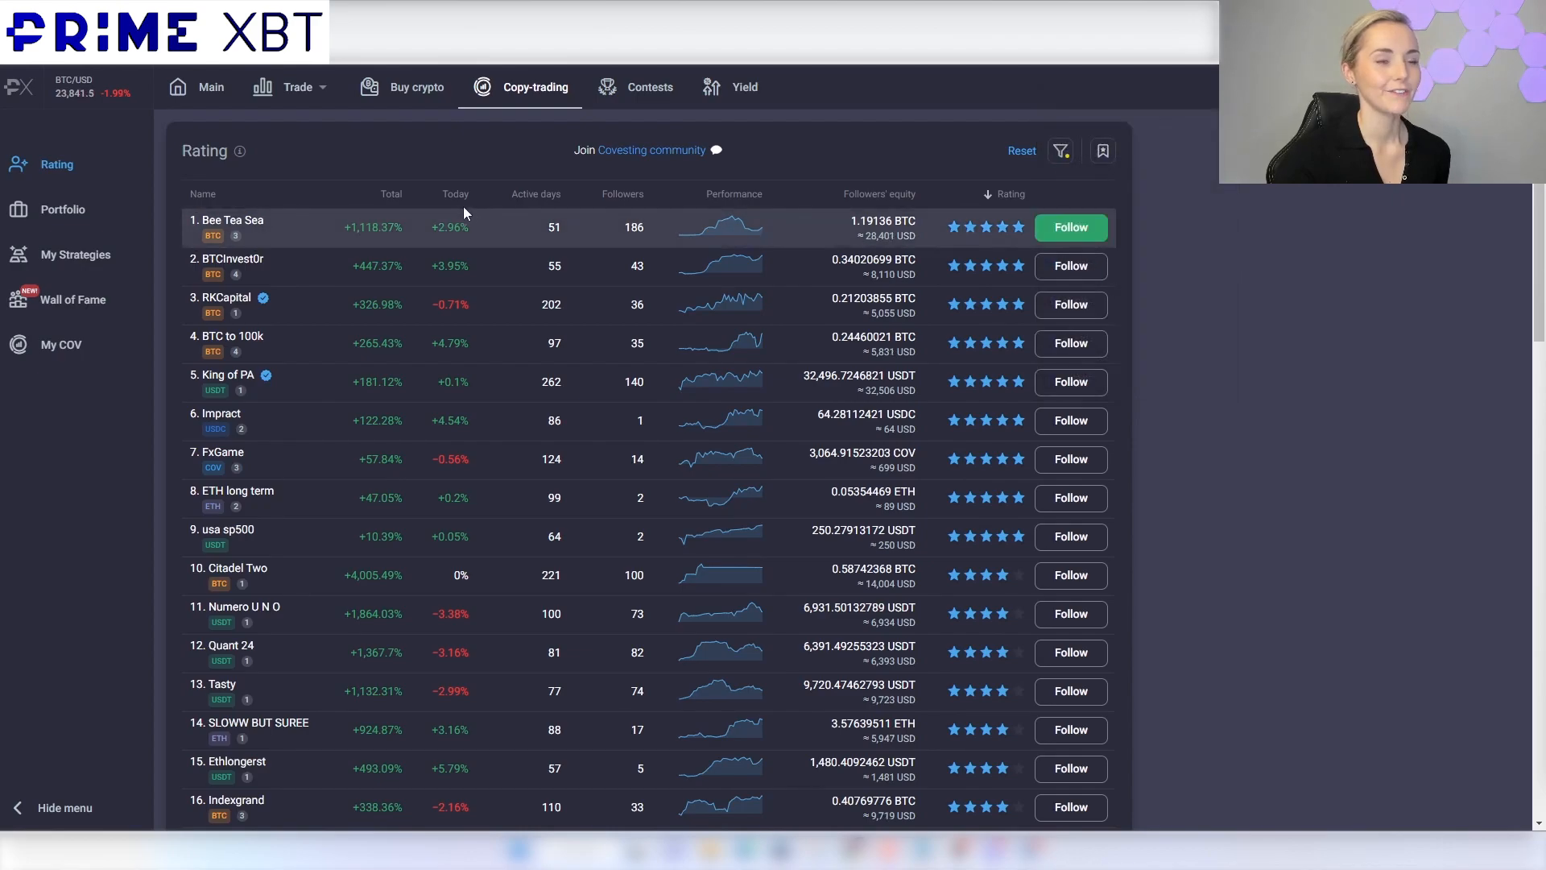
{"action": "left_click", "coordinate": [235, 221]}
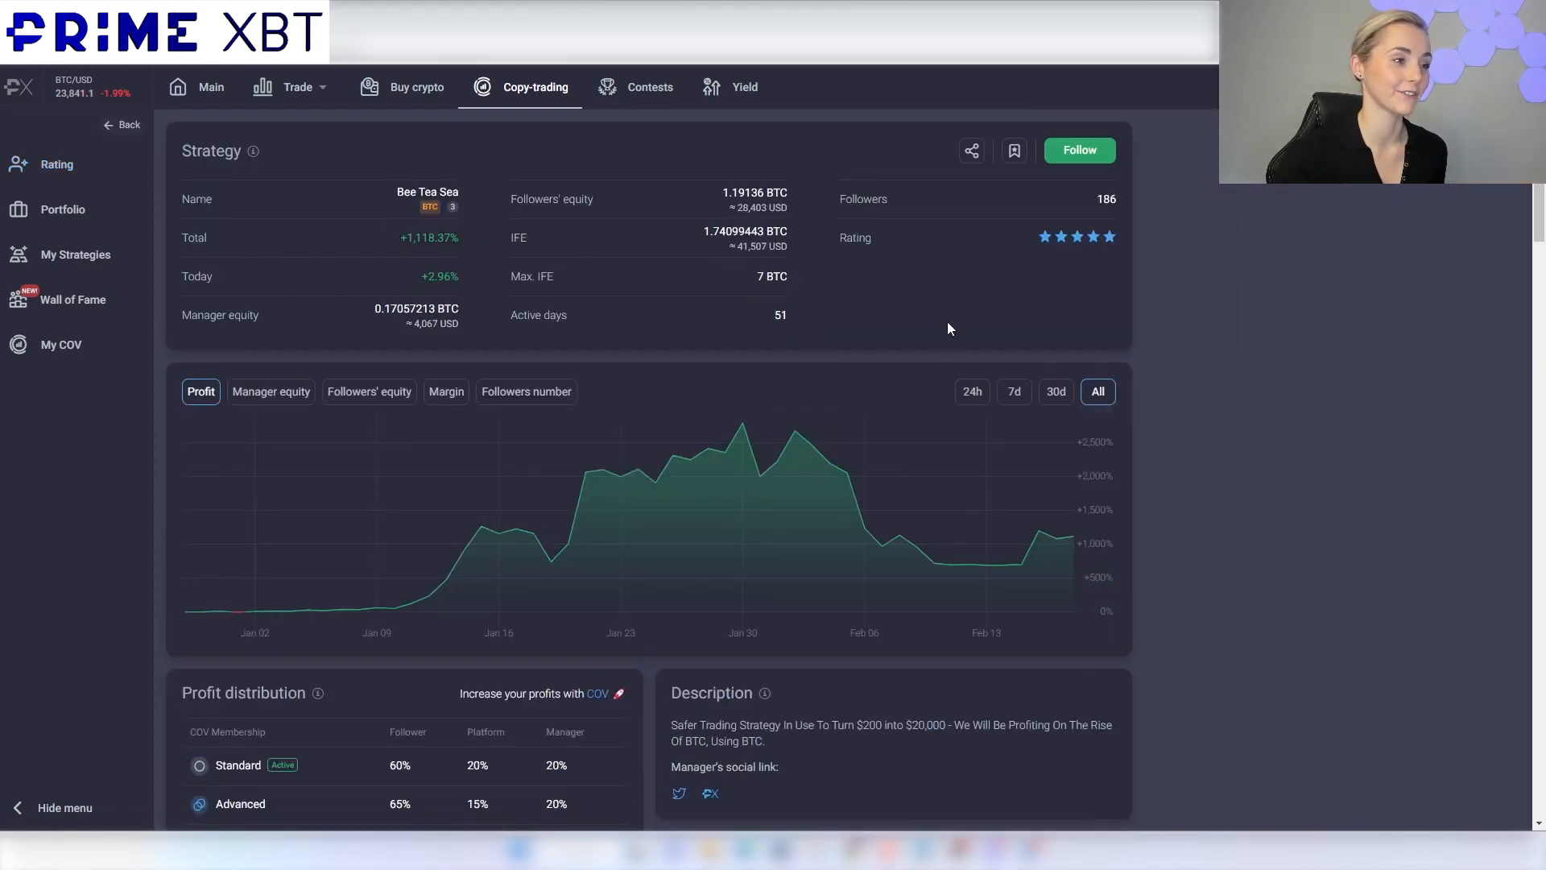
{"action": "scroll", "scroll_direction": "down", "scroll_amount": 3}
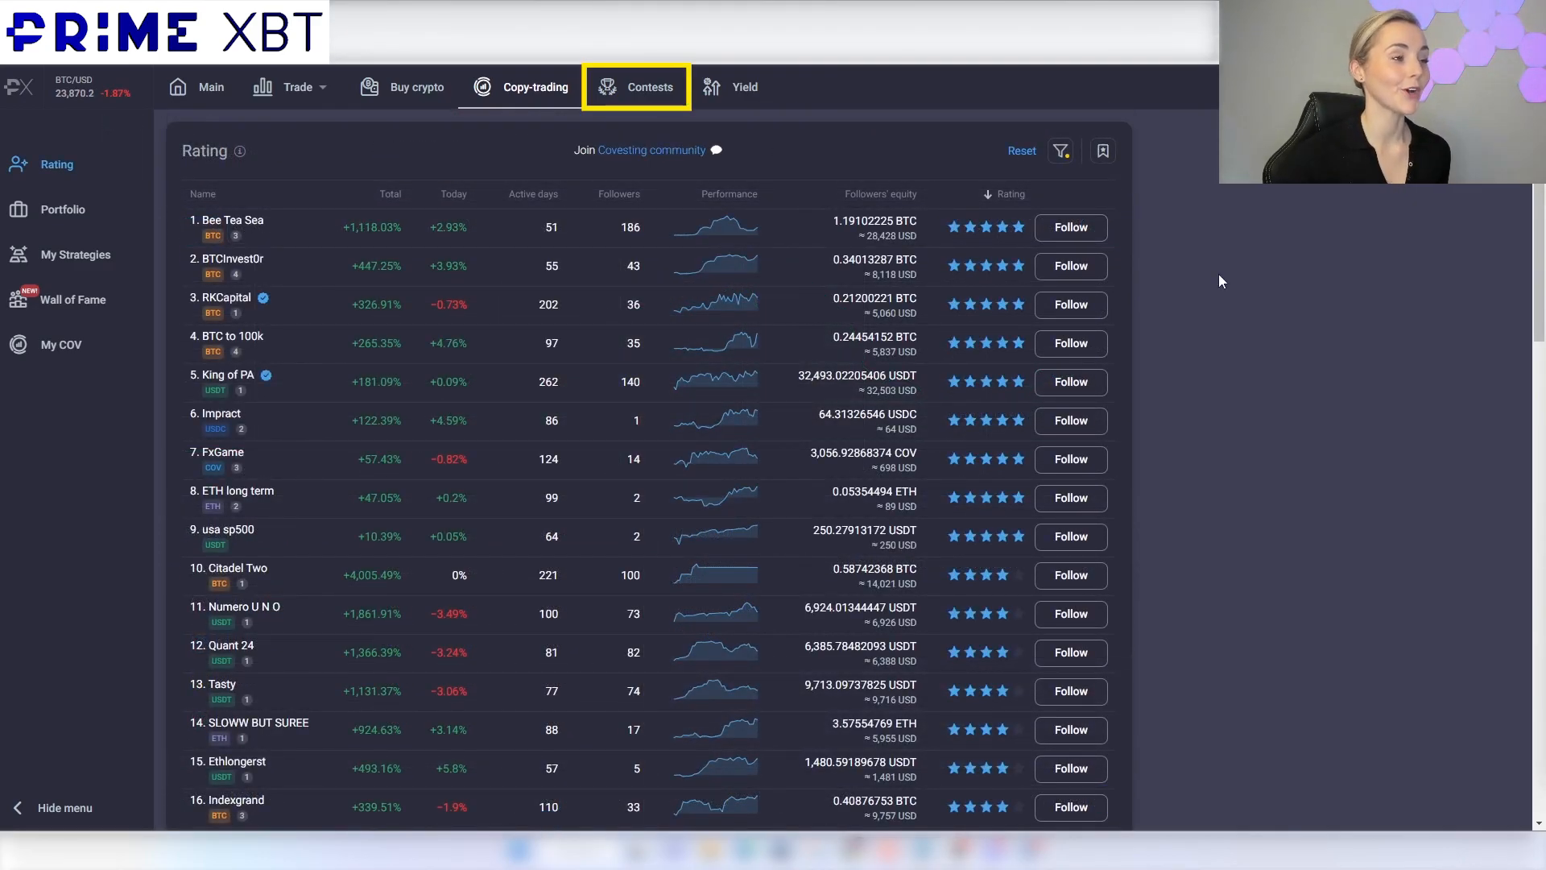
{"action": "left_click", "coordinate": [649, 87]}
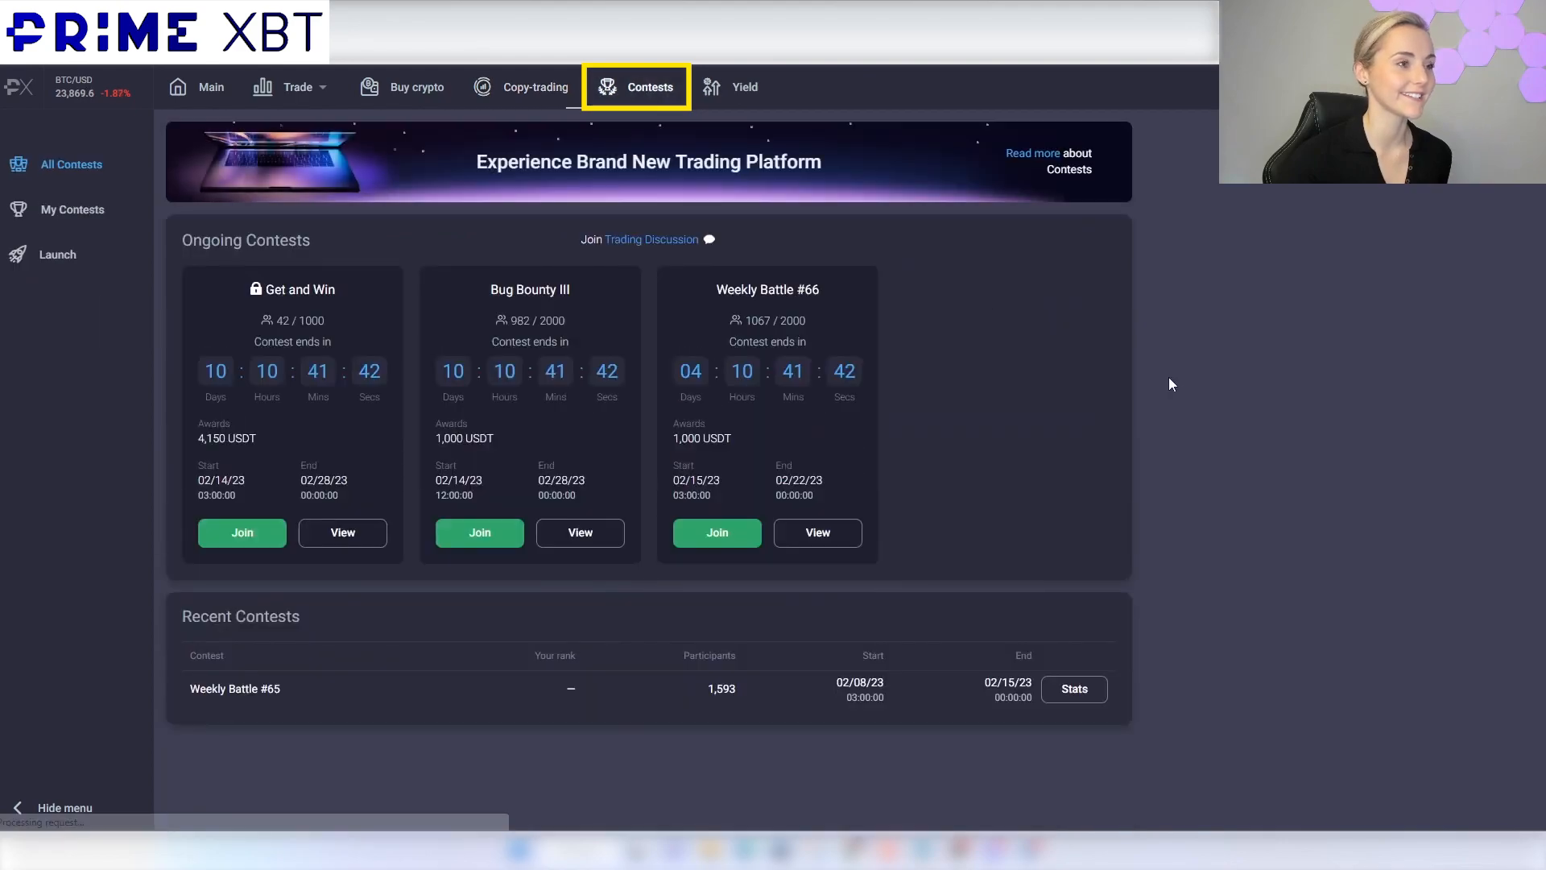
{"action": "mouse_move", "coordinate": [1052, 380]}
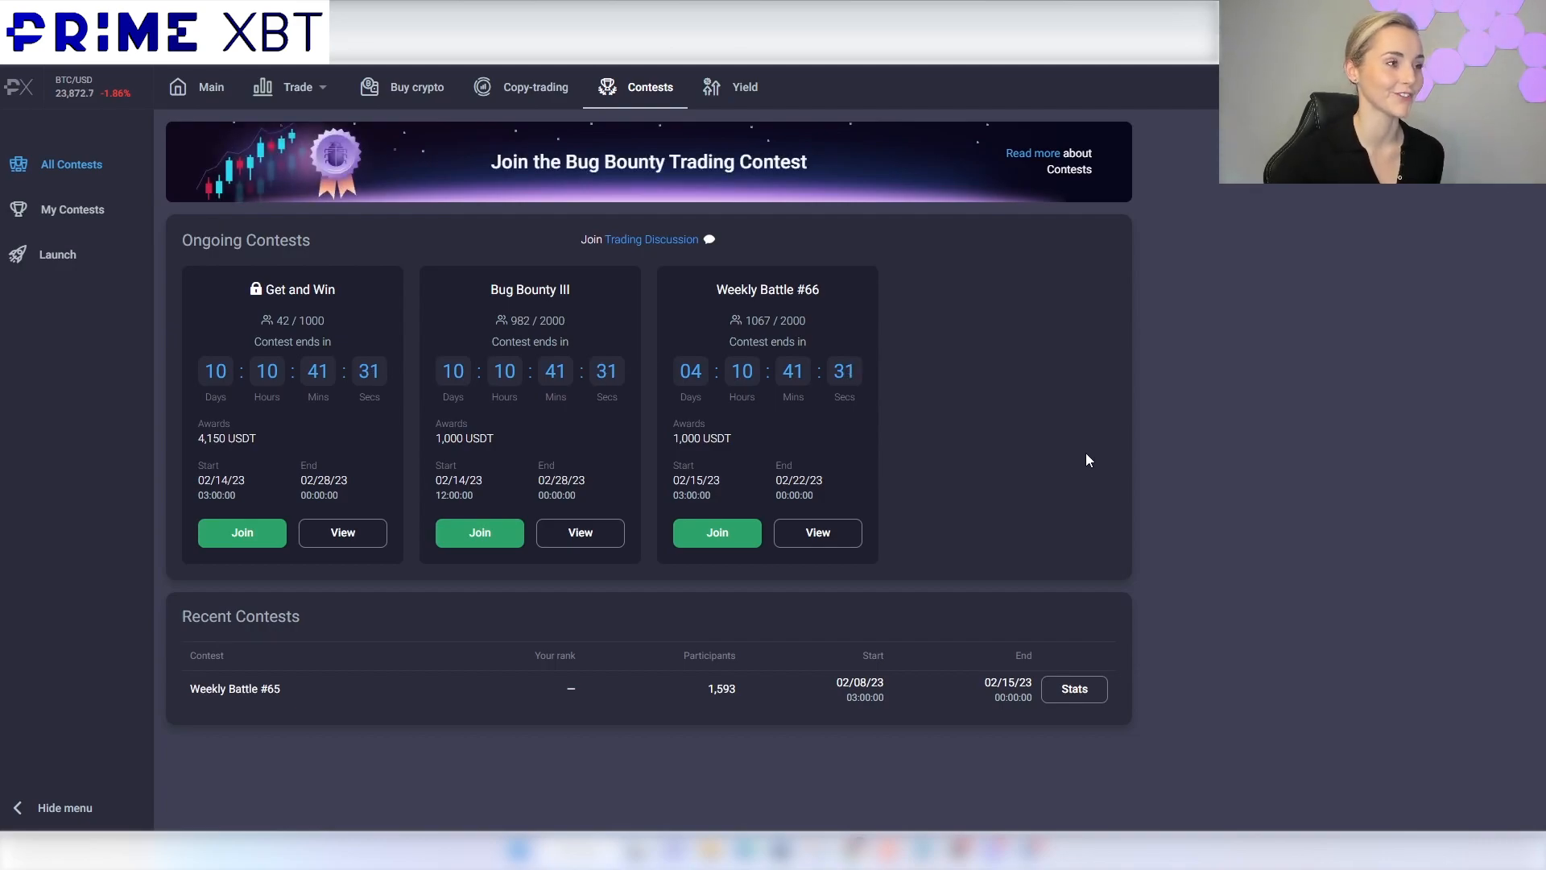
{"action": "mouse_move", "coordinate": [938, 490]}
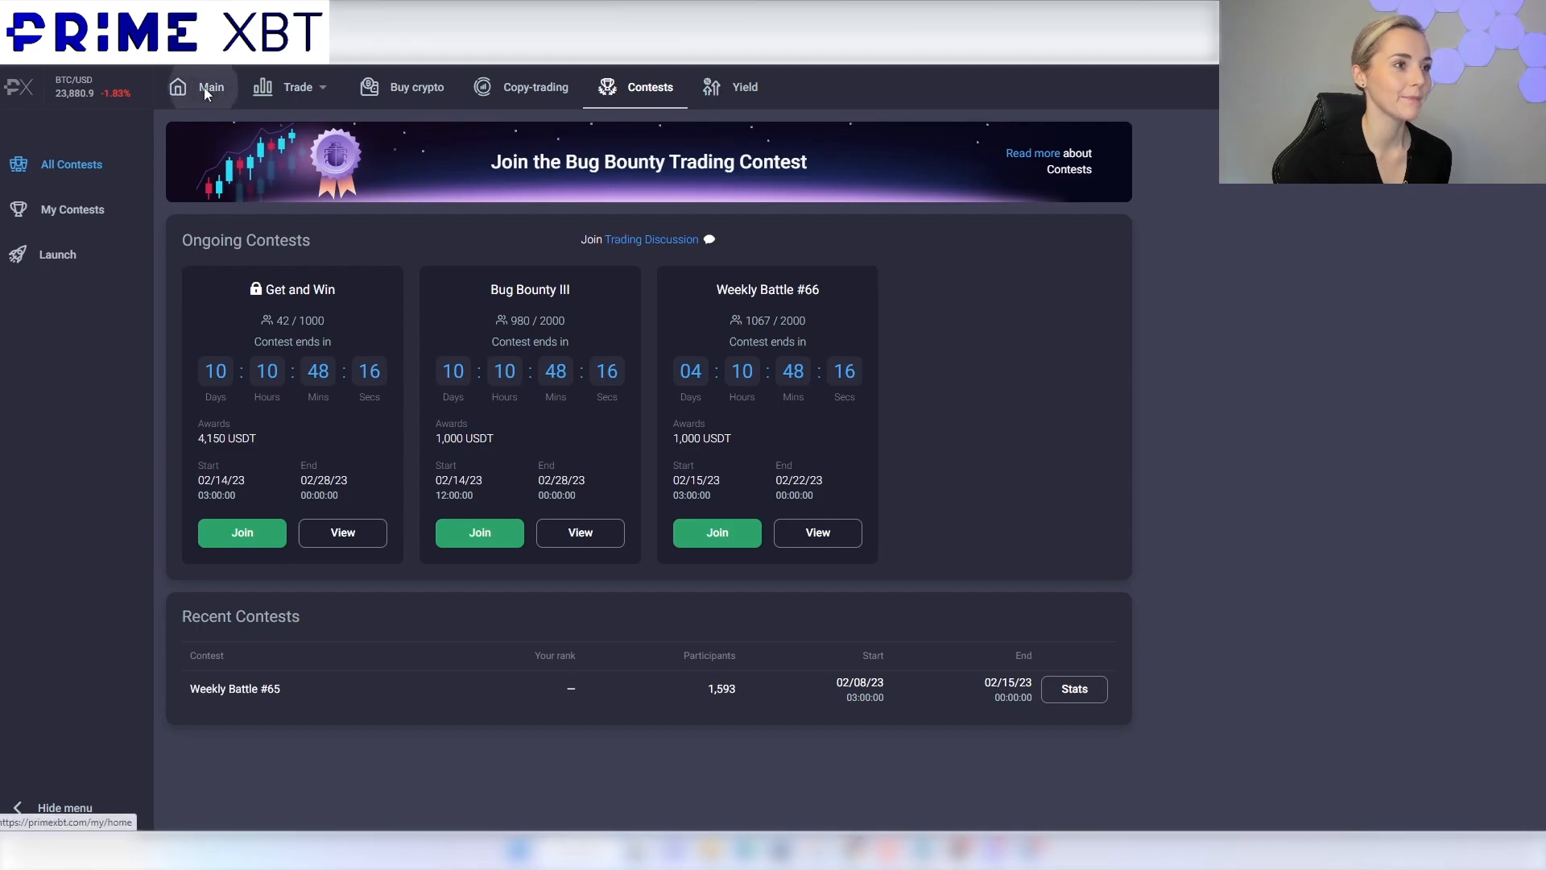
- Return from the Contests list to the main account dashboard with funds and wallets
{"action": "left_click", "coordinate": [210, 87]}
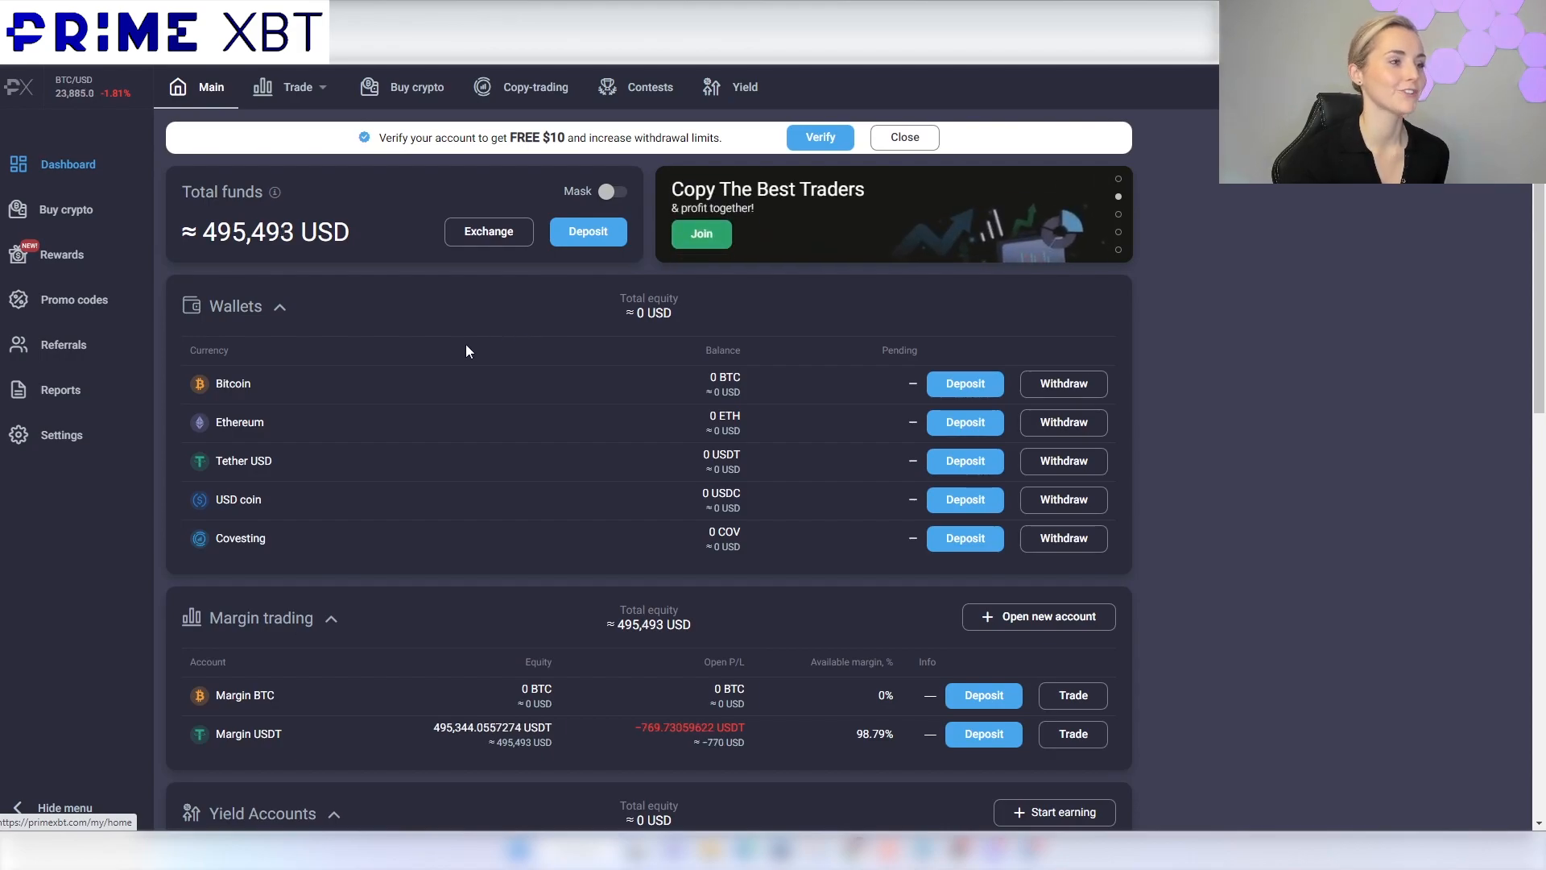
- View the Rewards center listing verification, trading-volume and friend-invite bonuses
{"action": "left_click", "coordinate": [62, 254]}
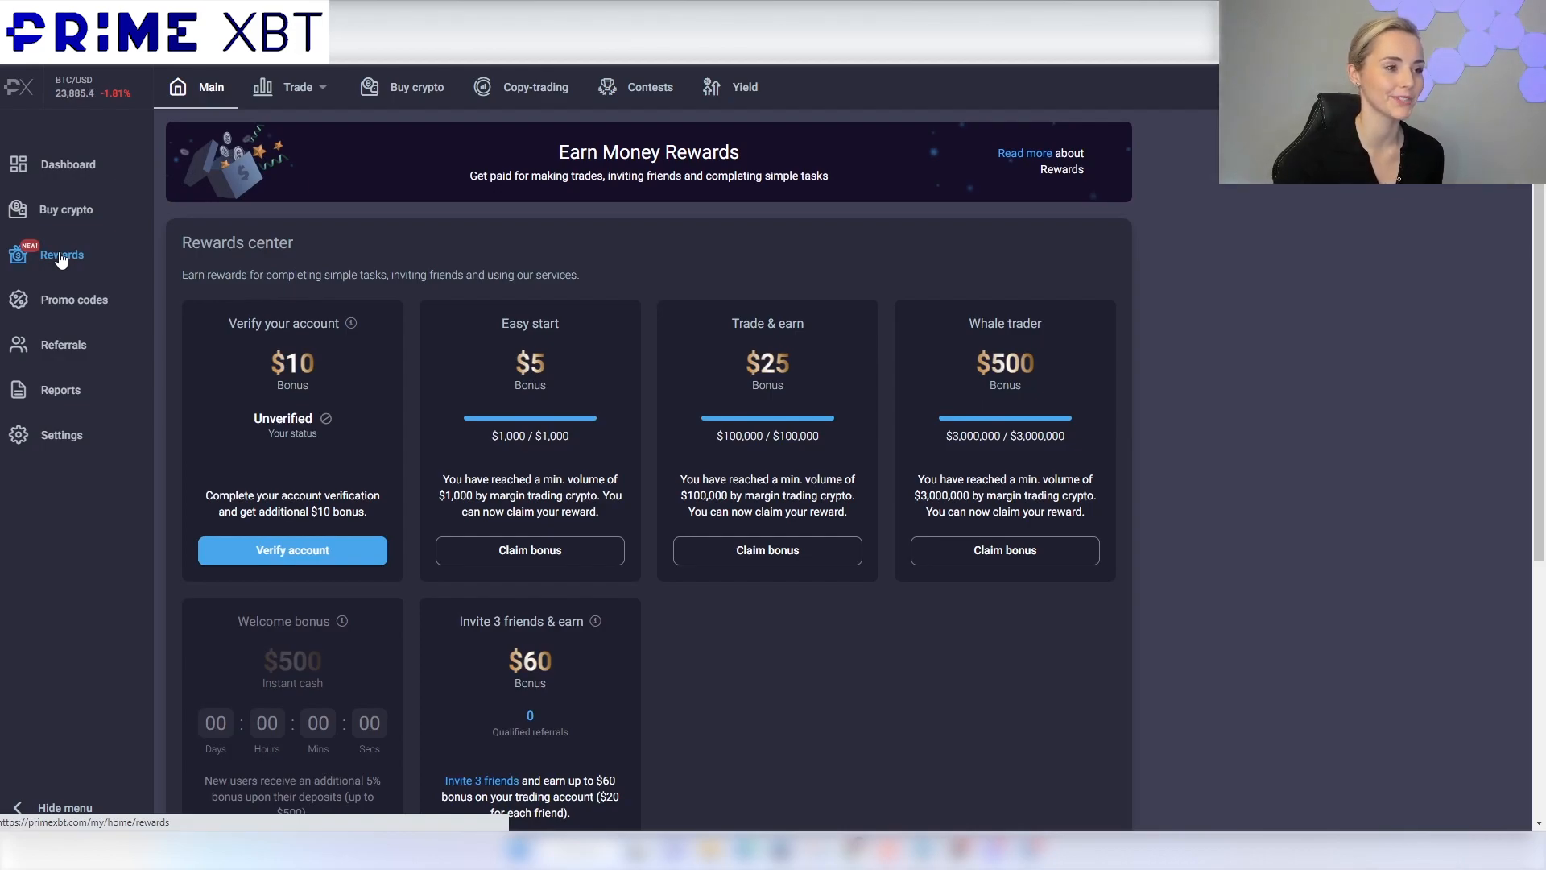
{"action": "mouse_move", "coordinate": [938, 336]}
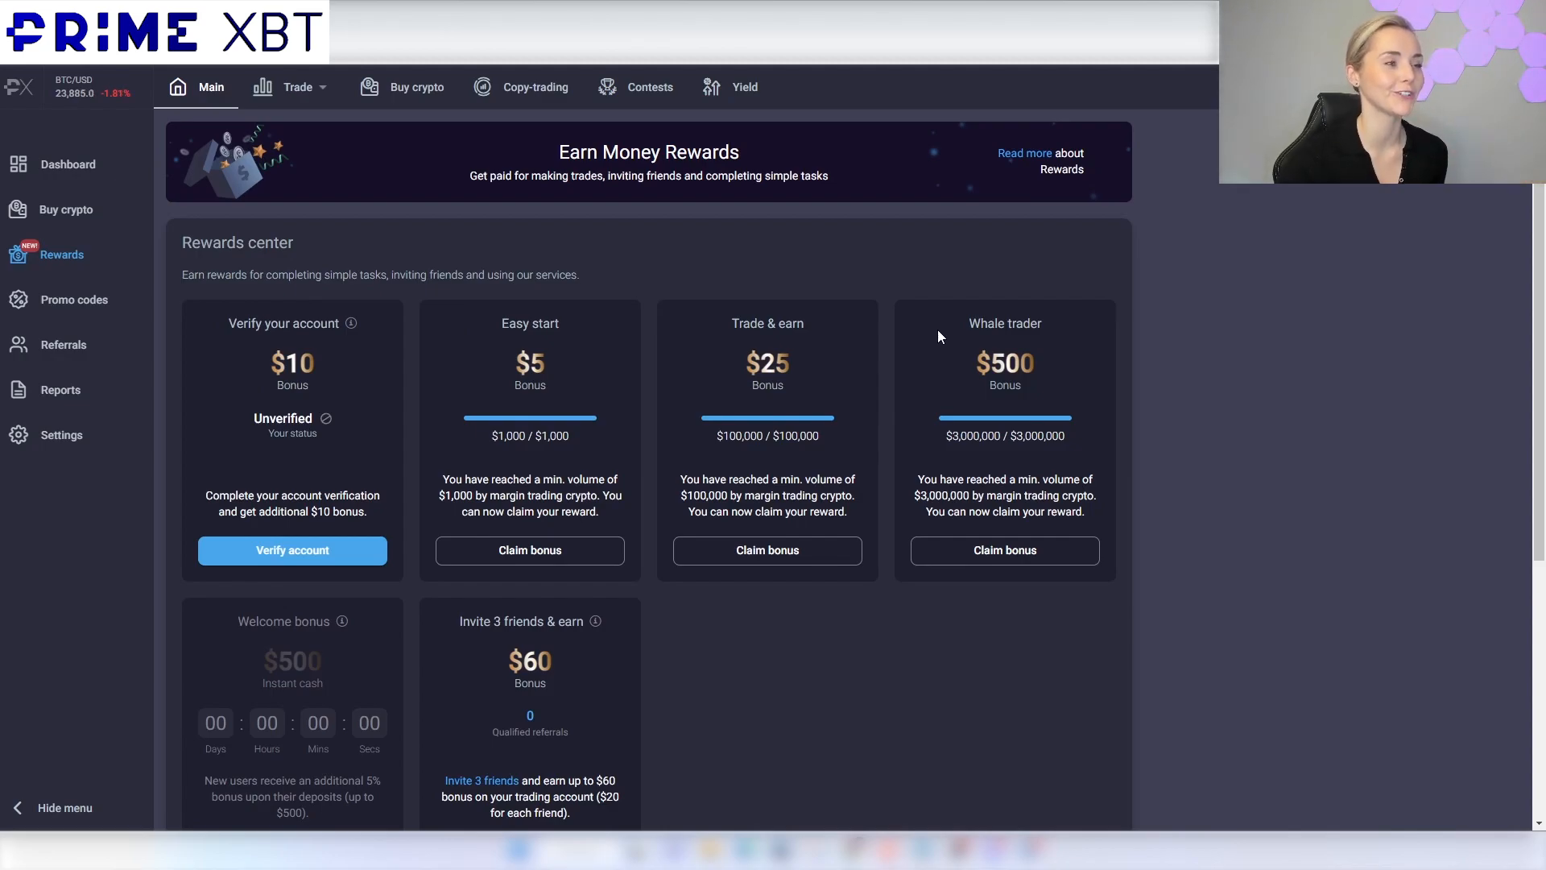
{"action": "mouse_move", "coordinate": [1003, 551]}
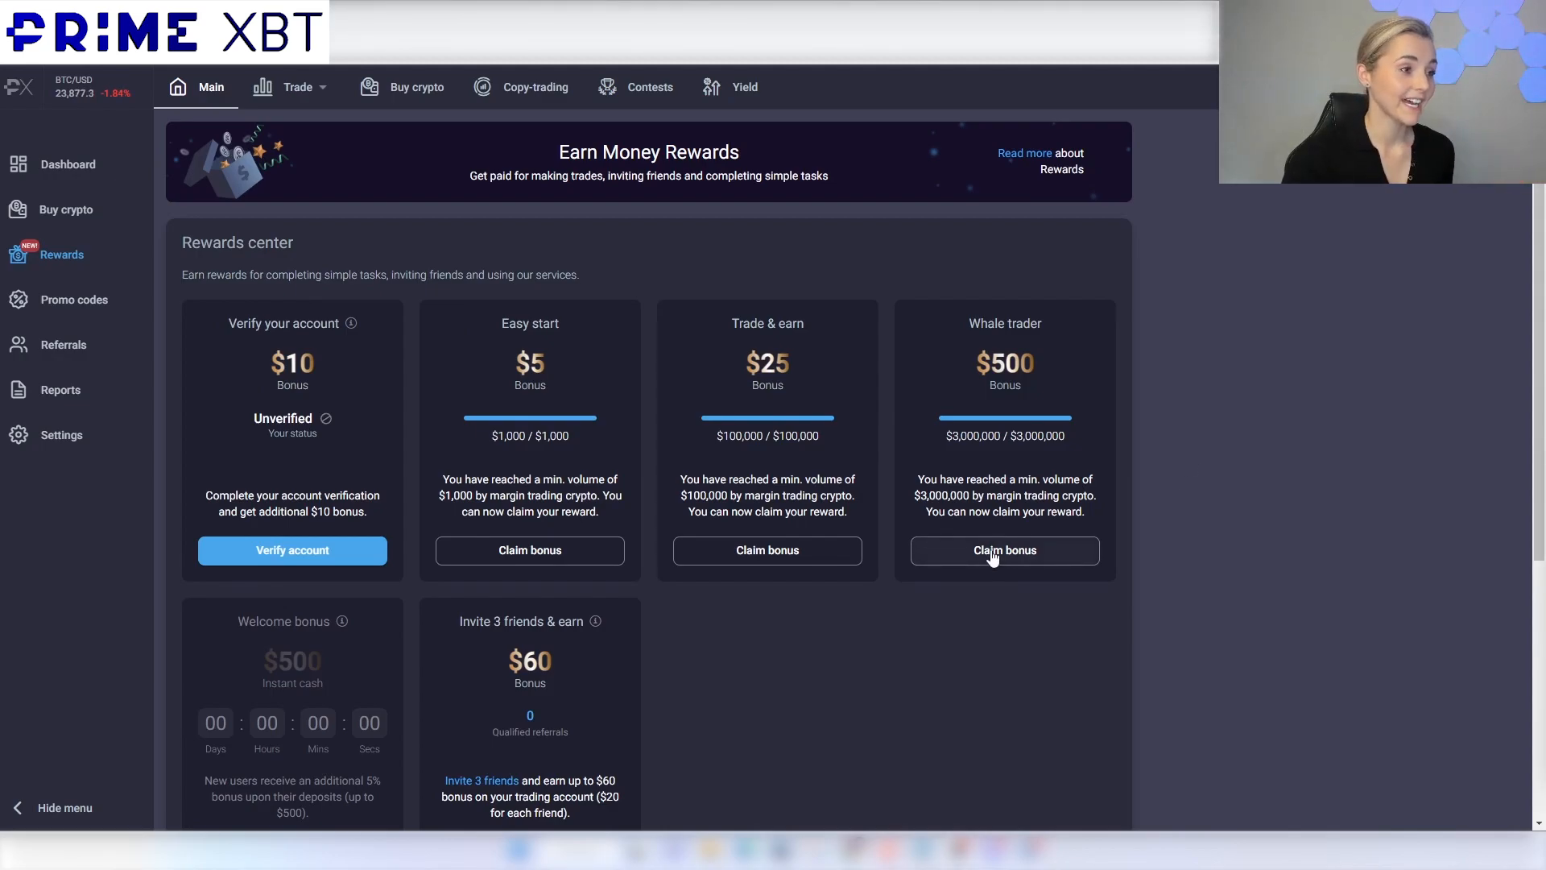